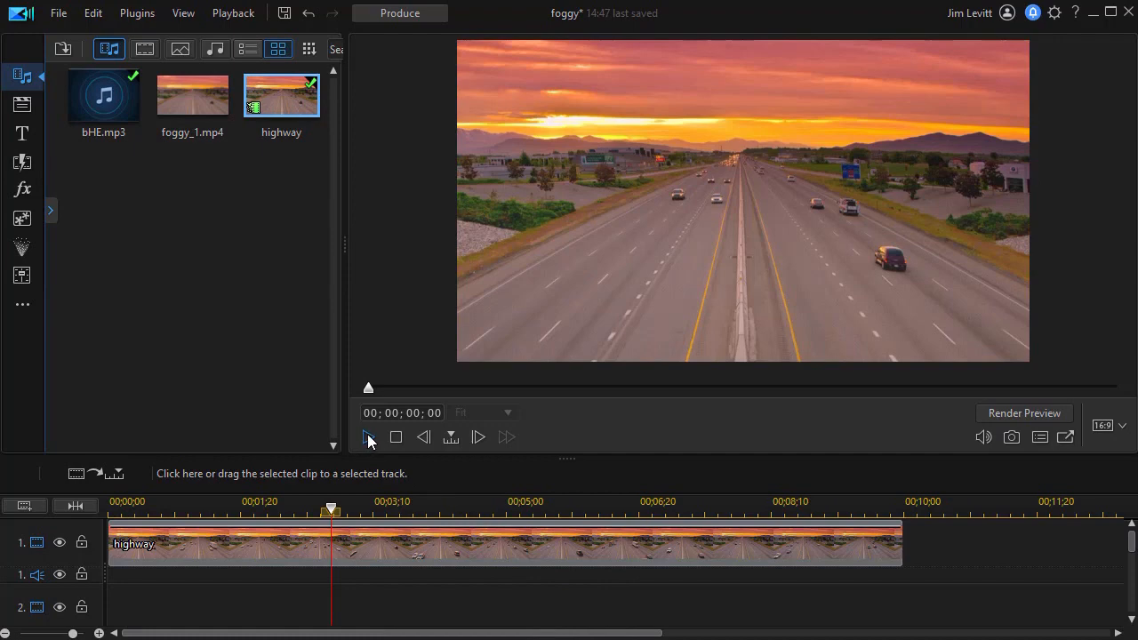
- Preview the highway clip briefly, then browse the Effect Room narrowed to Style effects
left_click(370, 438)
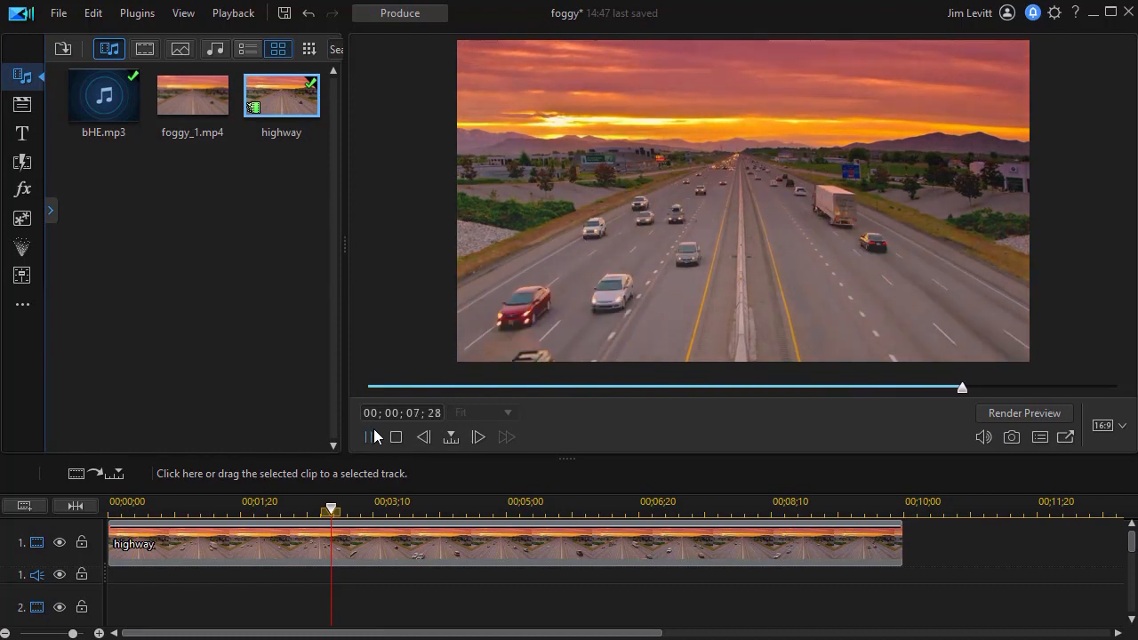
left_click(368, 438)
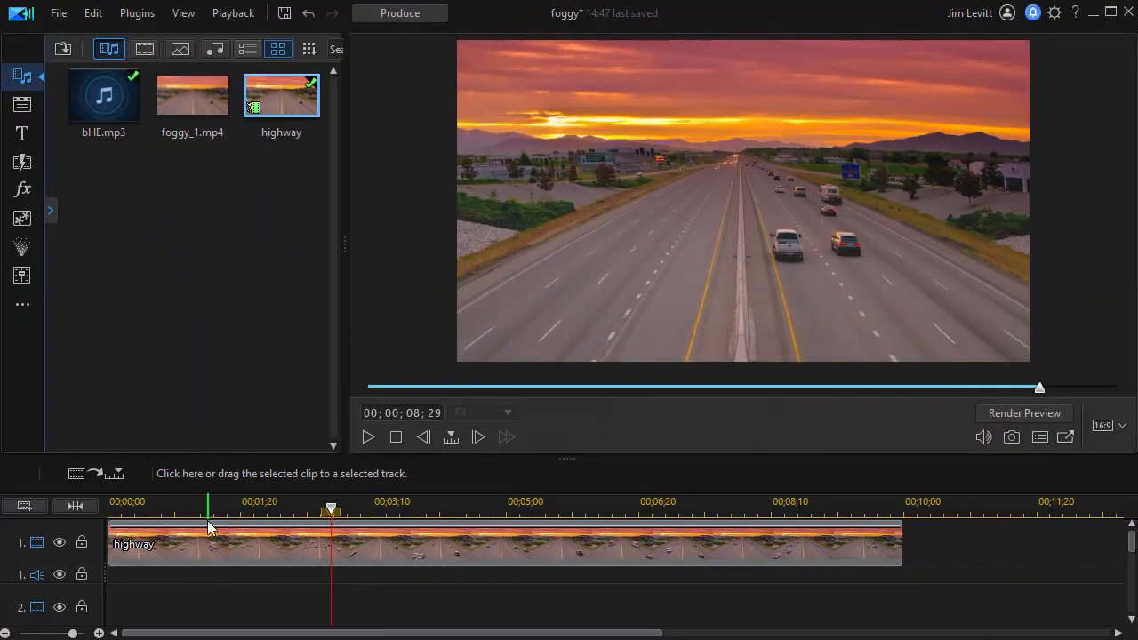
mouse_move(246, 551)
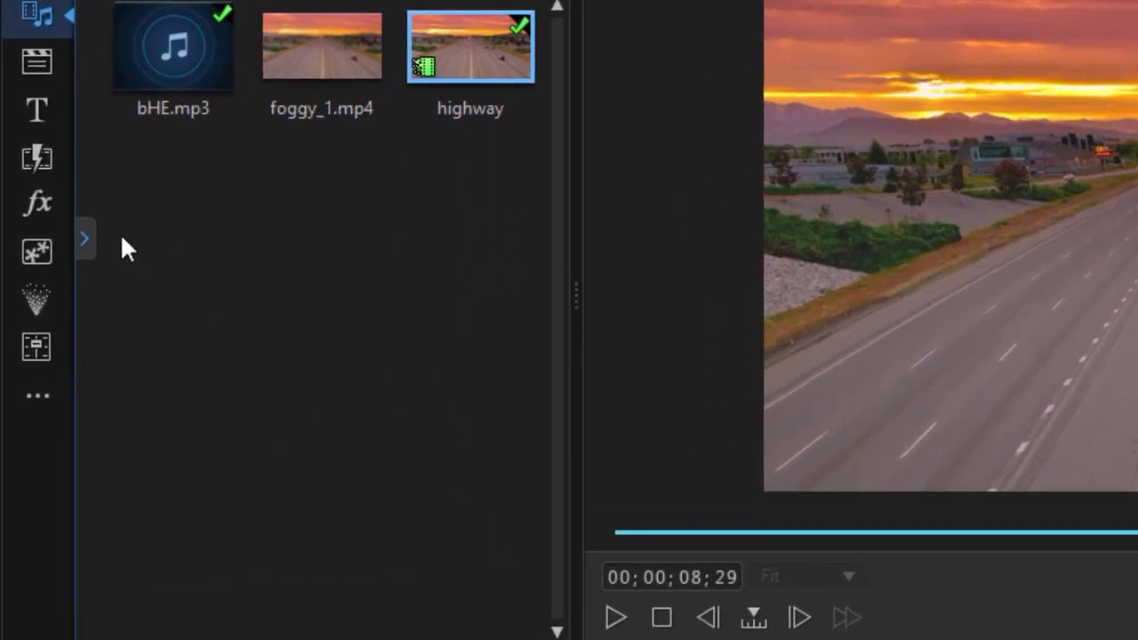
mouse_move(37, 203)
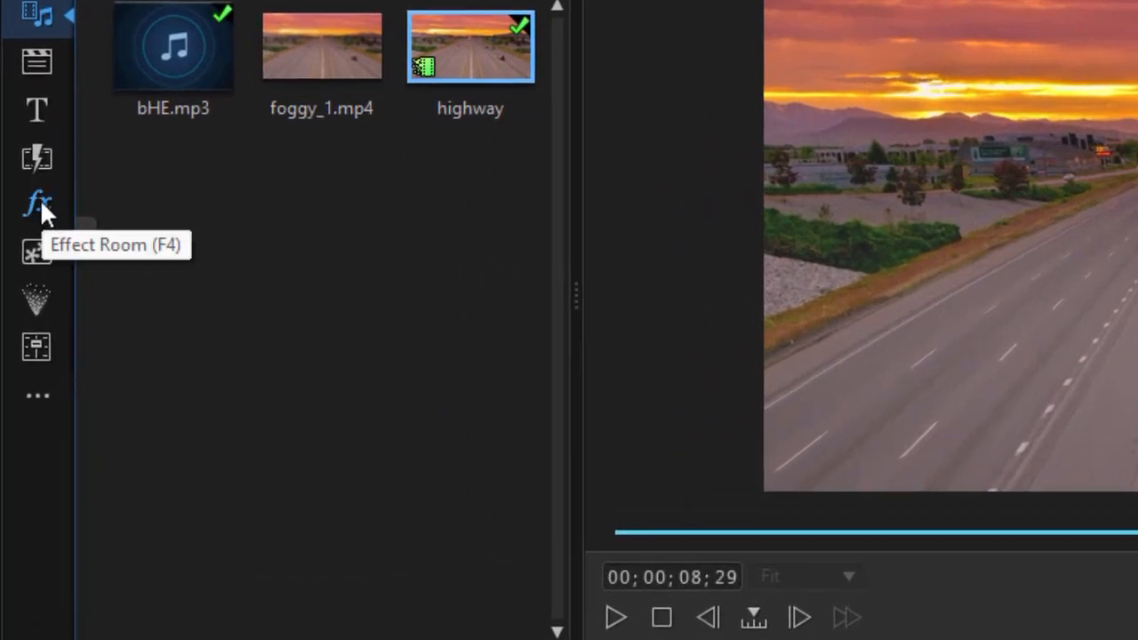
left_click(37, 204)
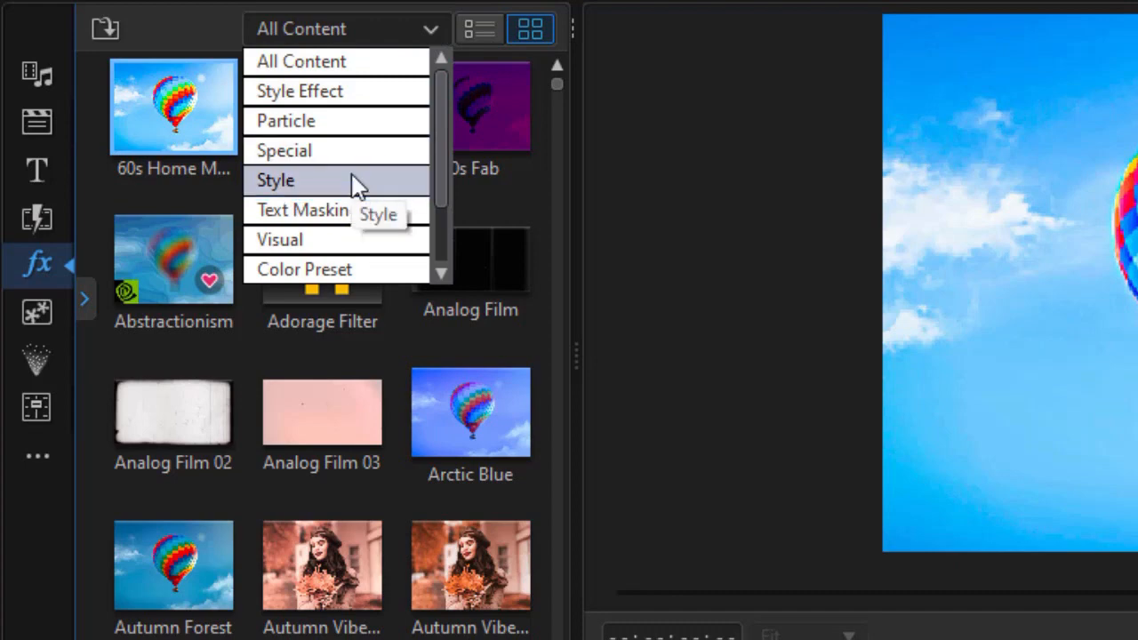
left_click(276, 179)
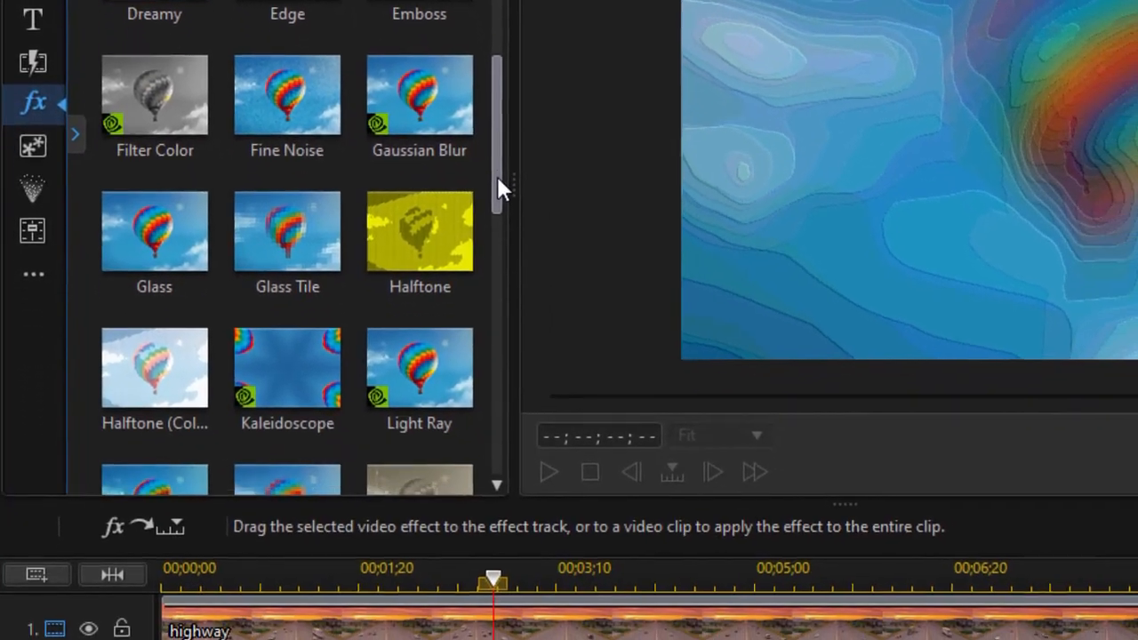
mouse_move(416, 85)
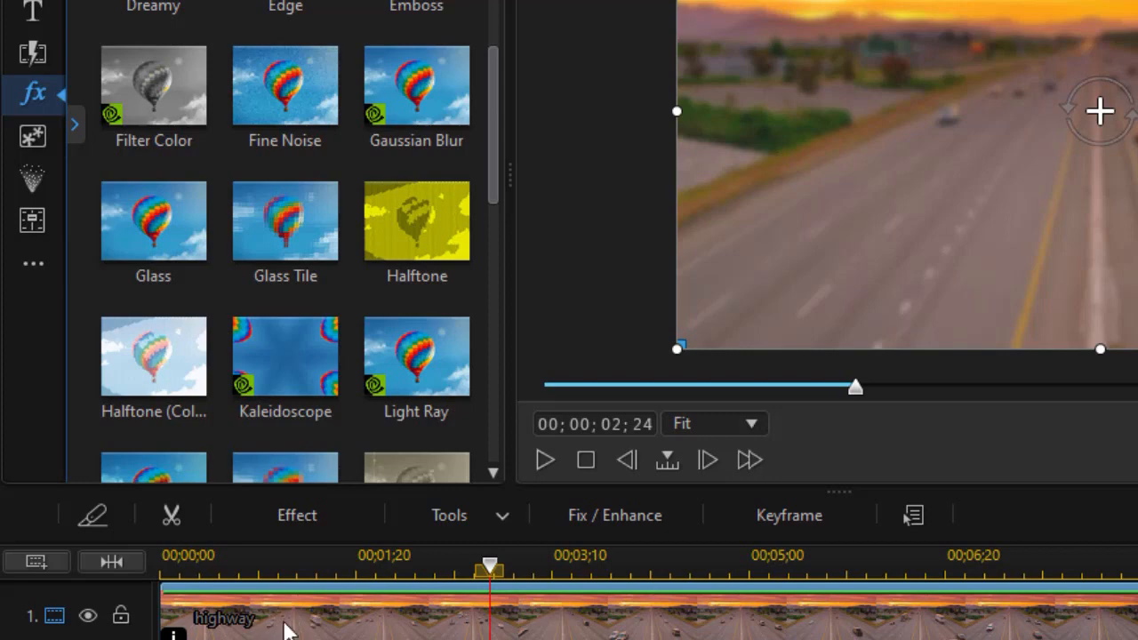
- Bring up the applied Gaussian Blur's settings with its box mask options
left_click(295, 516)
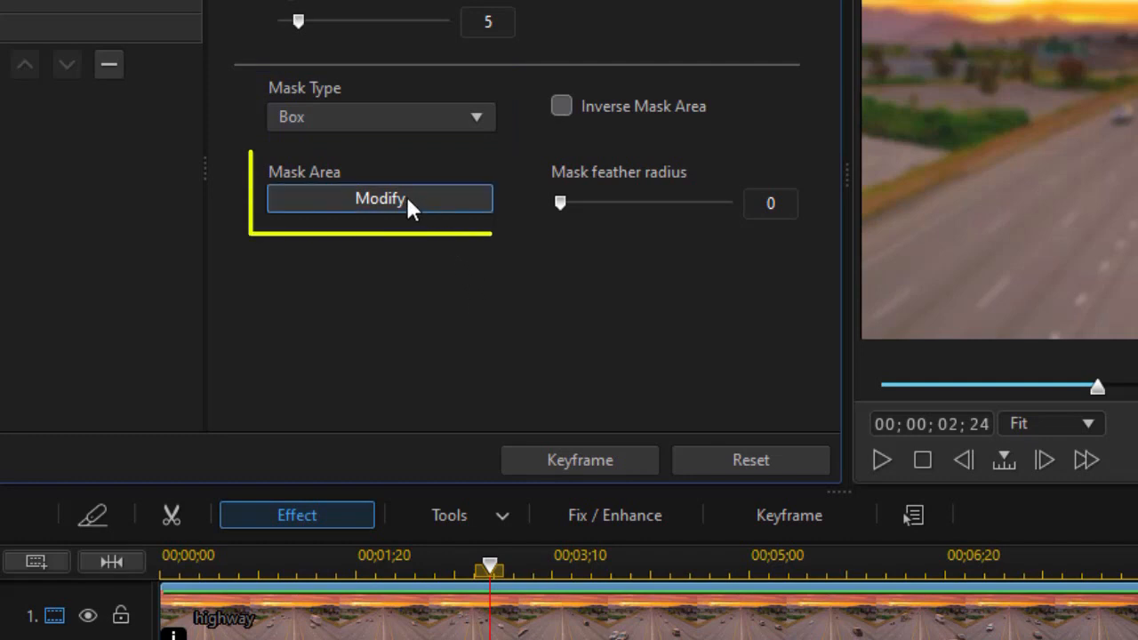
mouse_move(381, 199)
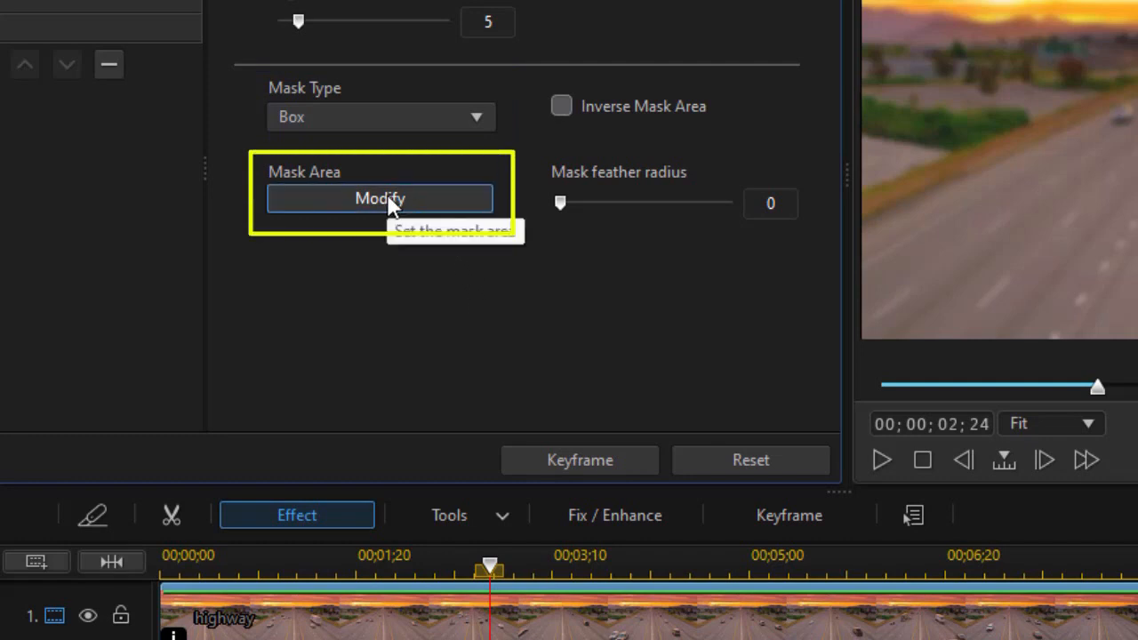
- Enter the box mask's area editor over the blurred highway frame
left_click(380, 198)
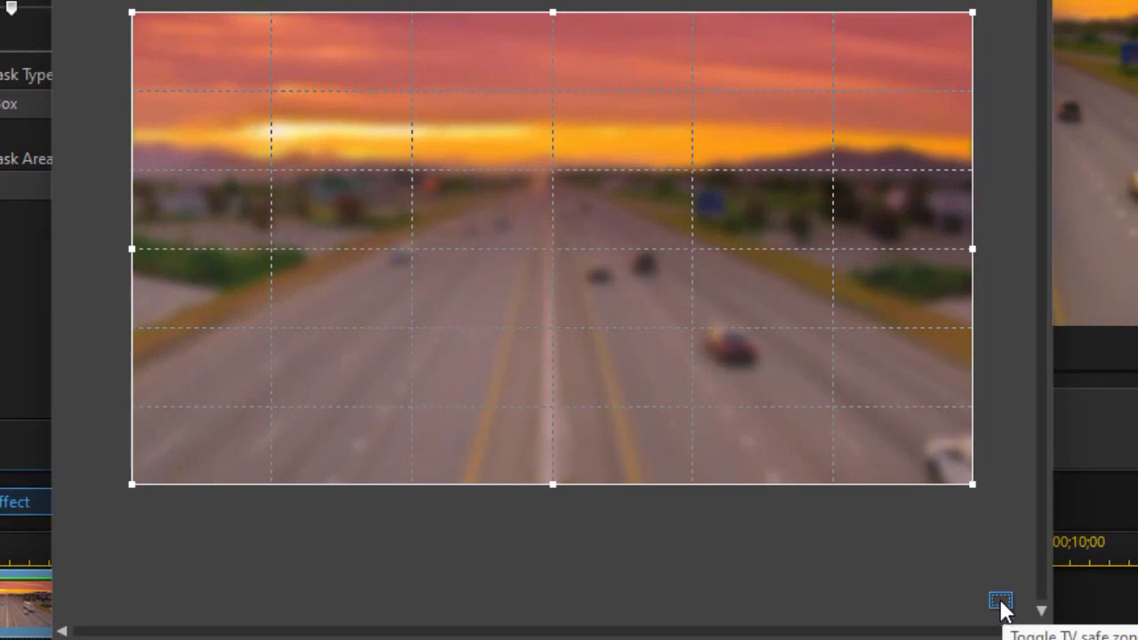
mouse_move(543, 519)
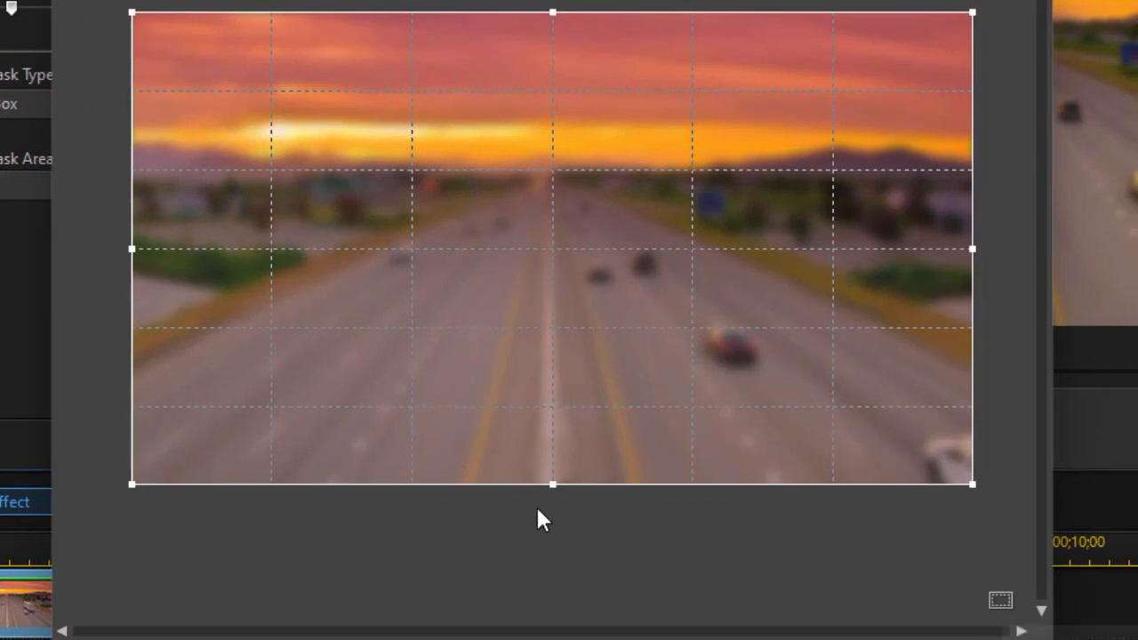
mouse_move(551, 371)
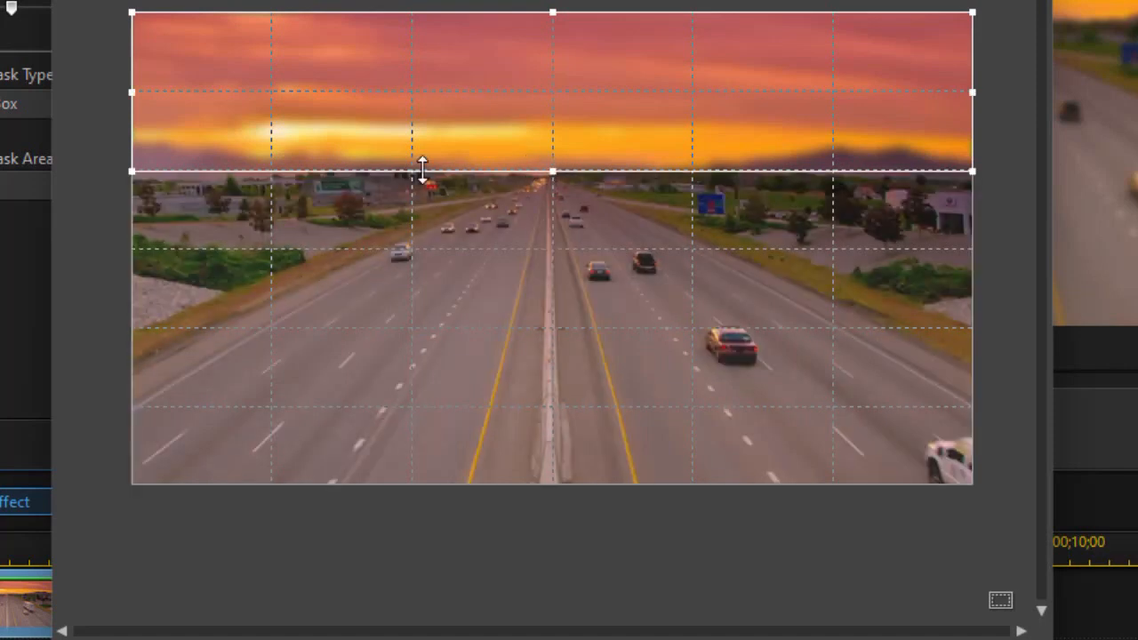
mouse_move(388, 149)
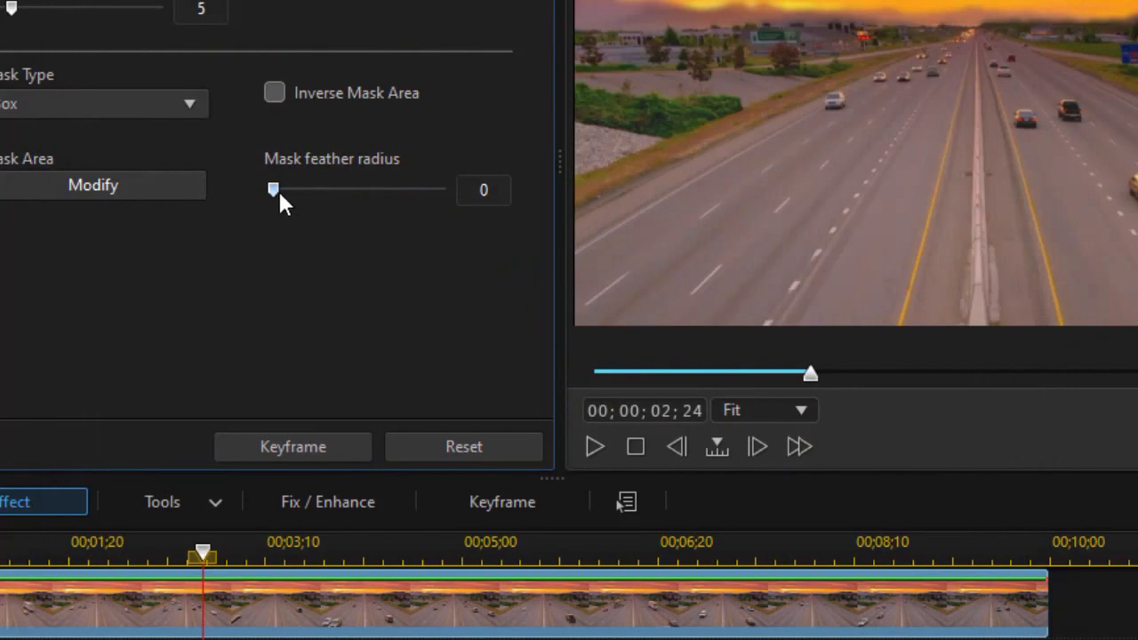
- Raise the mask feather radius to 127 so the blurred sky band has a soft edge
left_click_drag(274, 188, 370, 188)
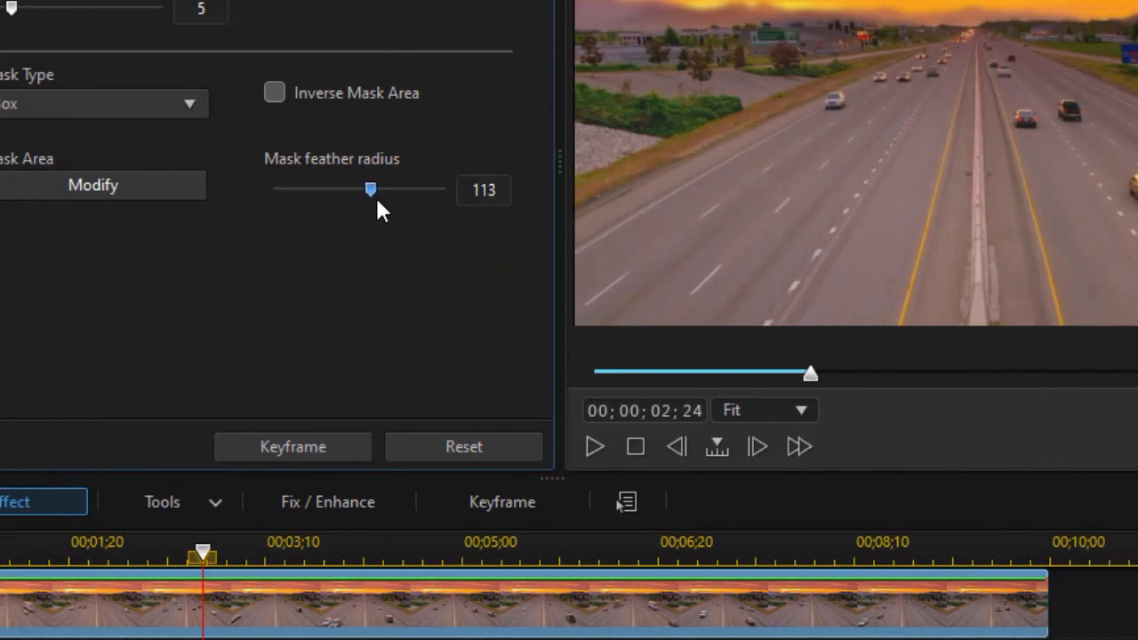
left_click_drag(370, 188, 434, 263)
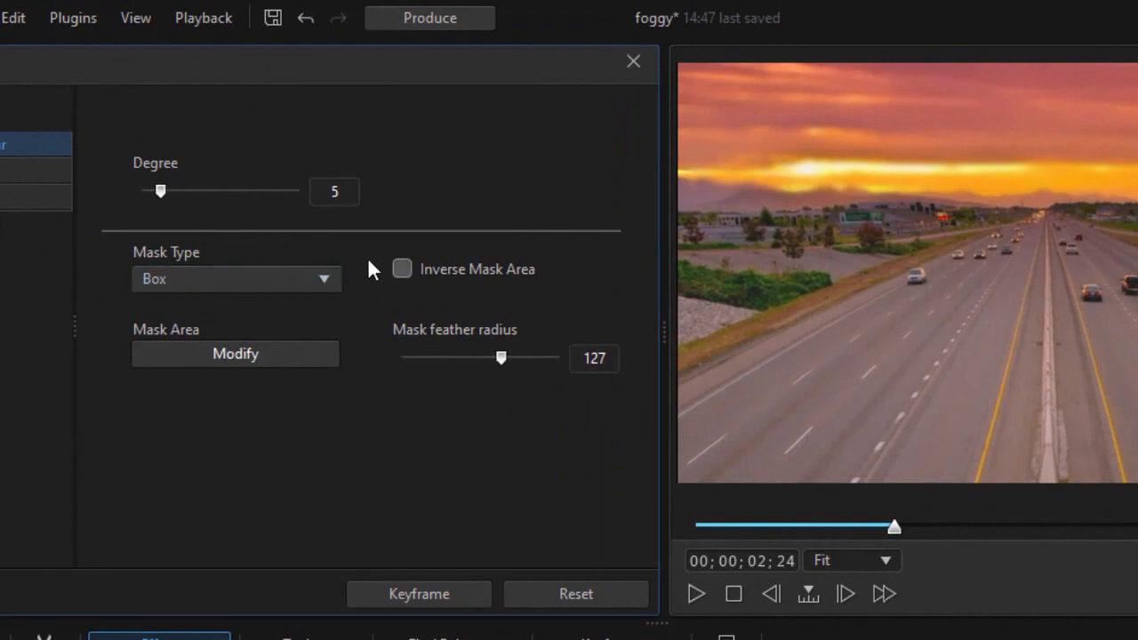
mouse_move(496, 477)
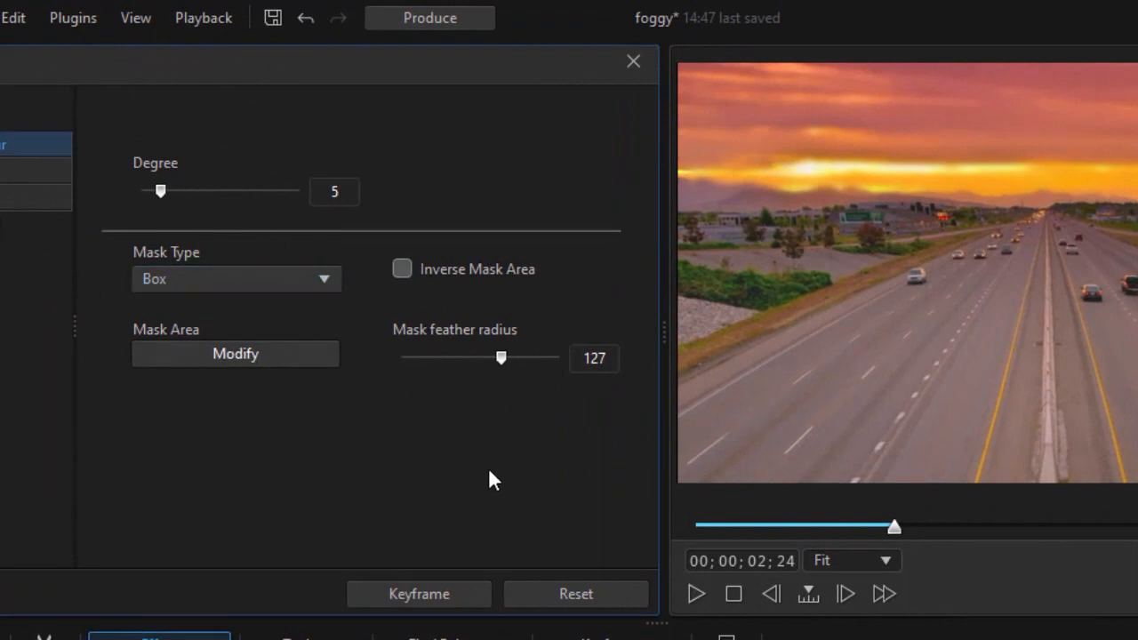
left_click(420, 594)
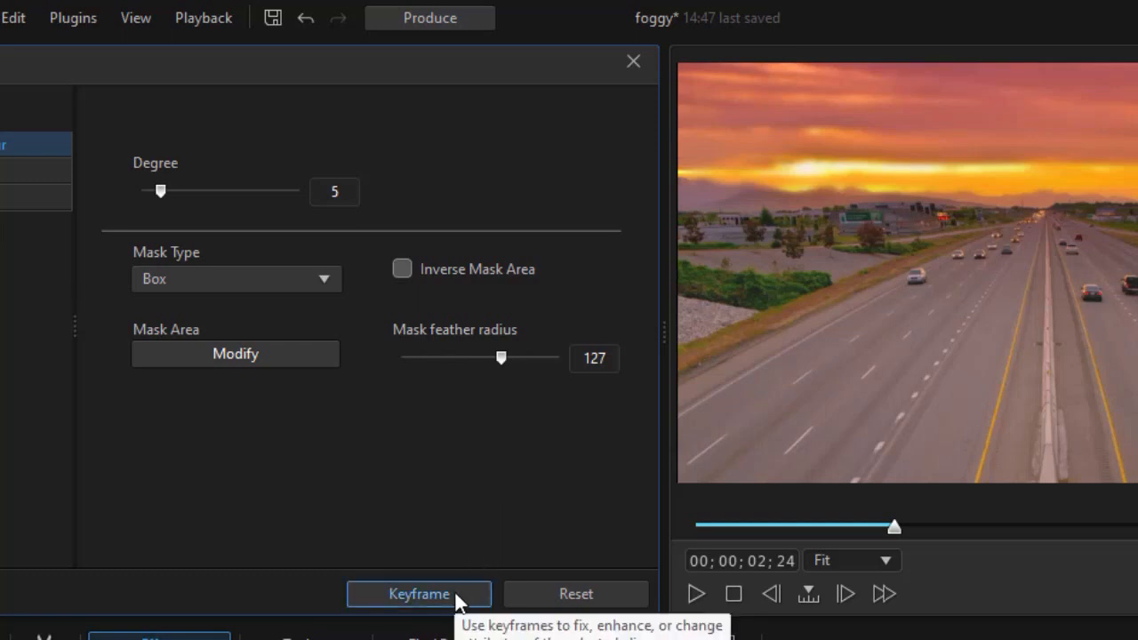
- Keyframe the blur Degree from 15 at the start down to 9, holding 9 at a later moment
left_click(418, 594)
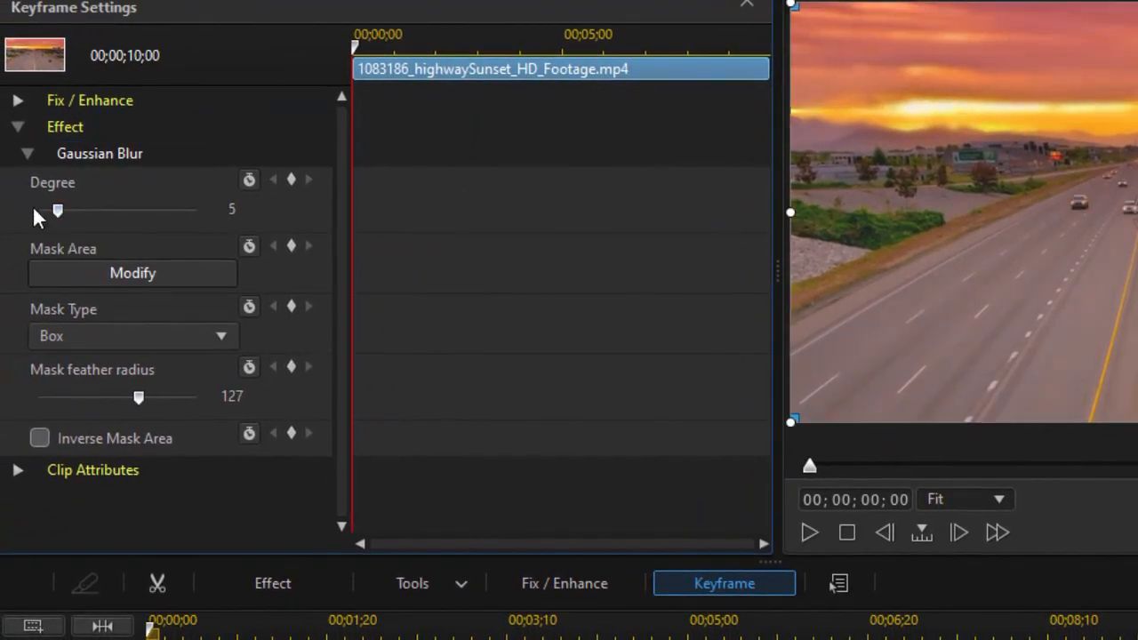
mouse_move(57, 213)
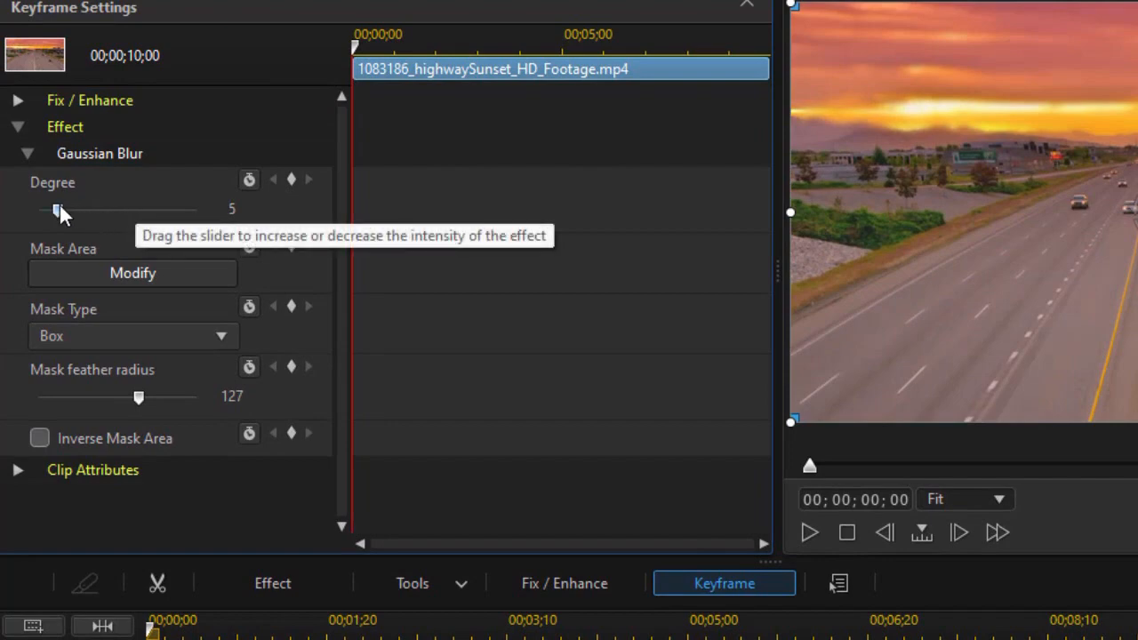
left_click_drag(43, 209, 96, 210)
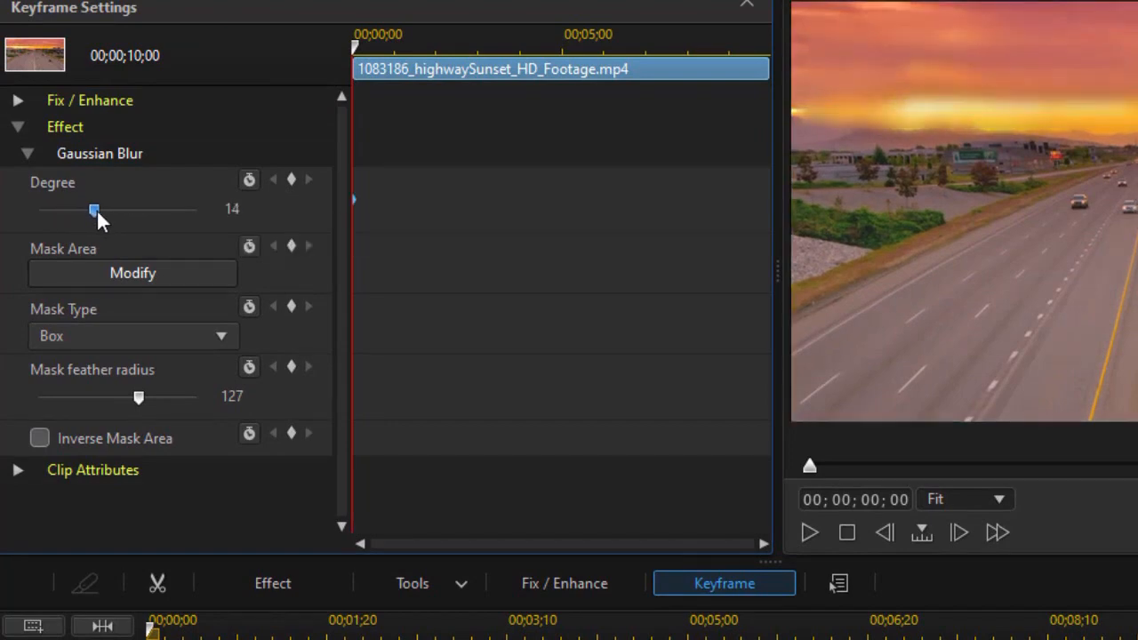
left_click_drag(94, 210, 98, 210)
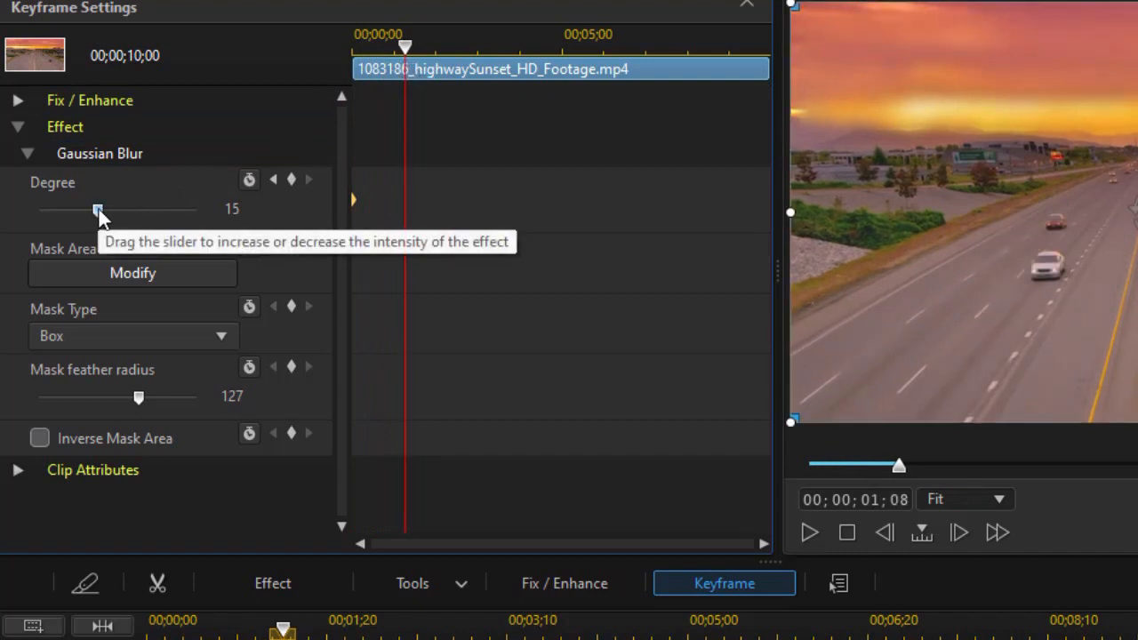
left_click_drag(98, 208, 73, 208)
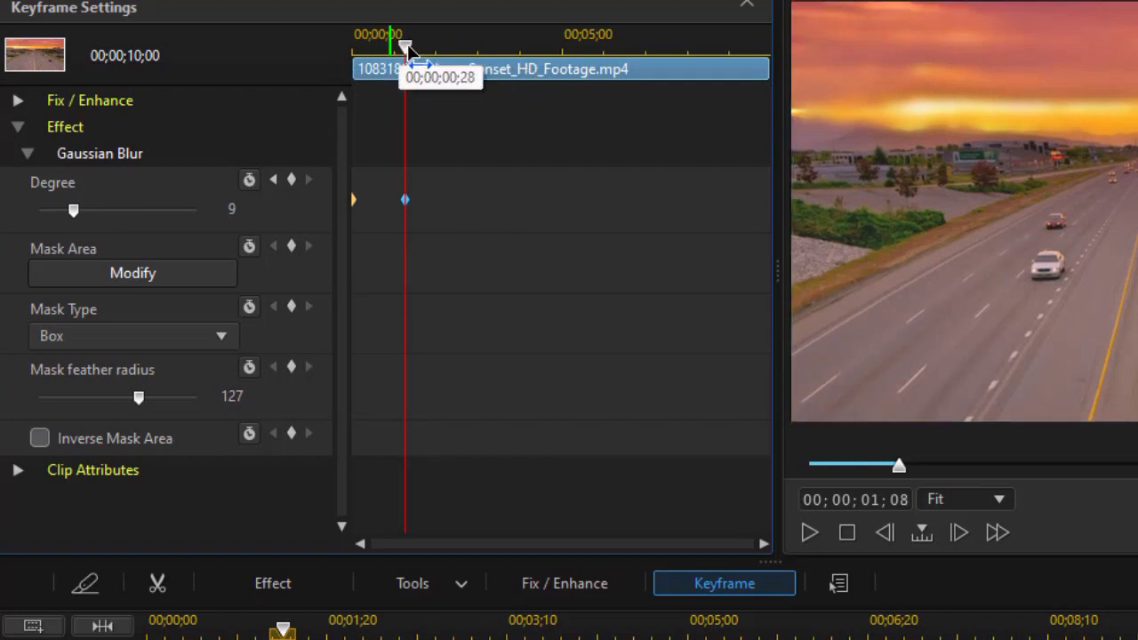
left_click_drag(406, 46, 455, 47)
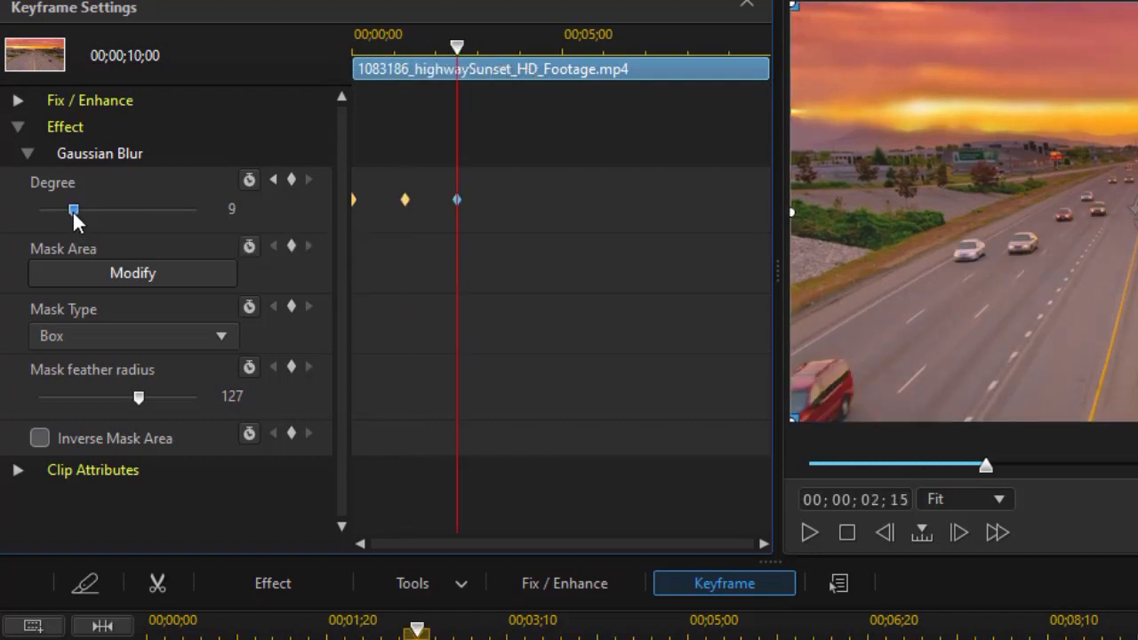
left_click_drag(72, 210, 39, 210)
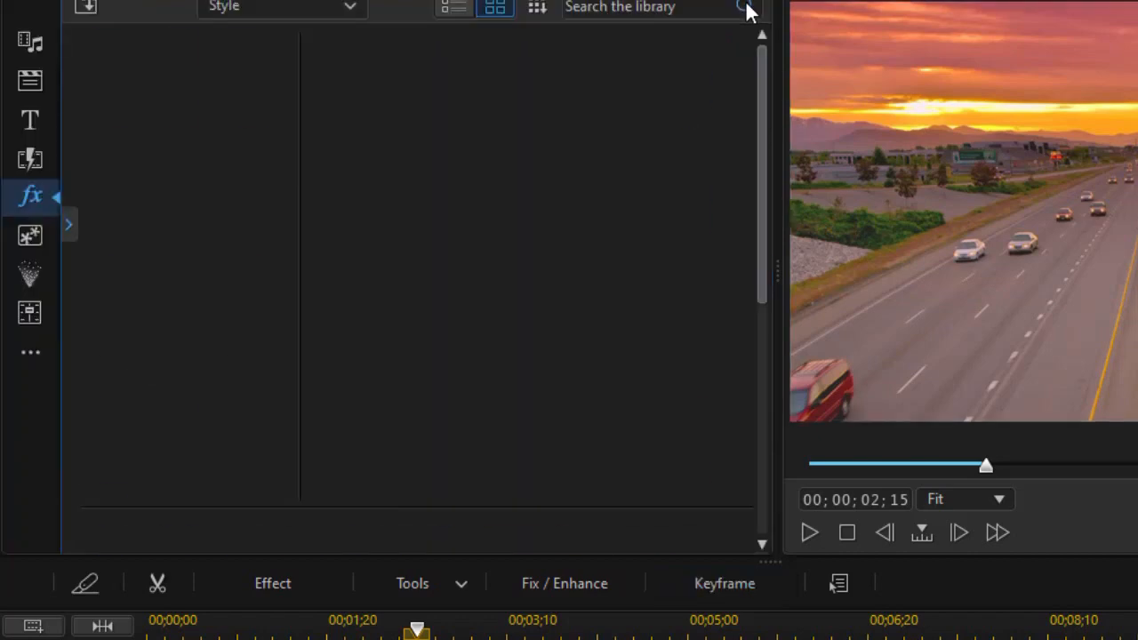
- Acknowledge the 'effect already applied to this clip' warning so the keyframed blur stays
left_click(745, 8)
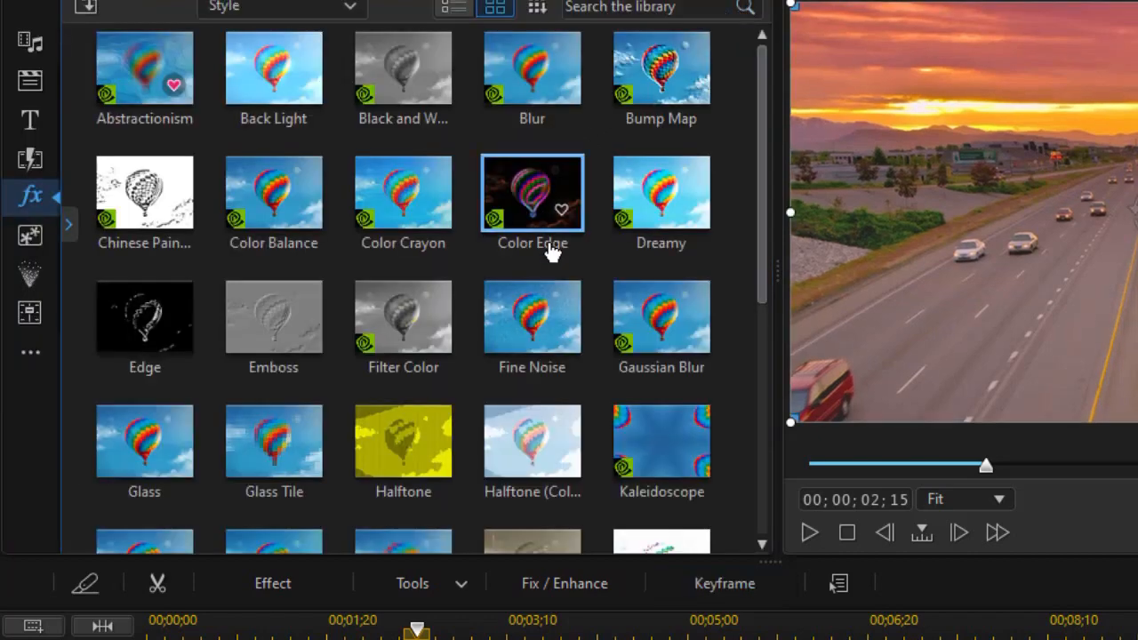
mouse_move(555, 245)
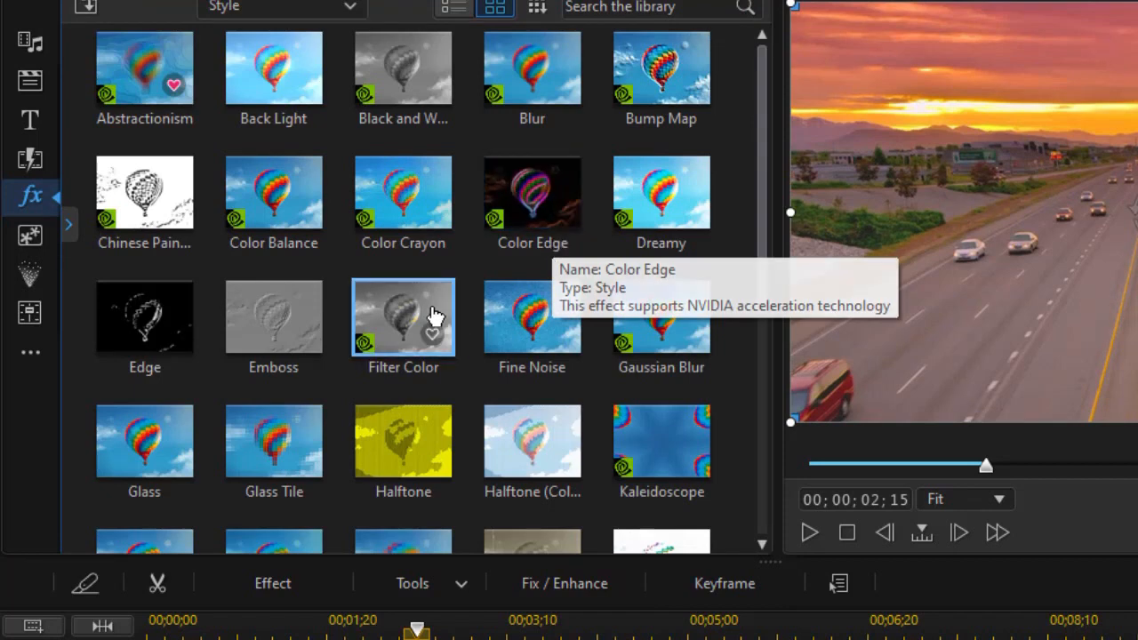
mouse_move(532, 317)
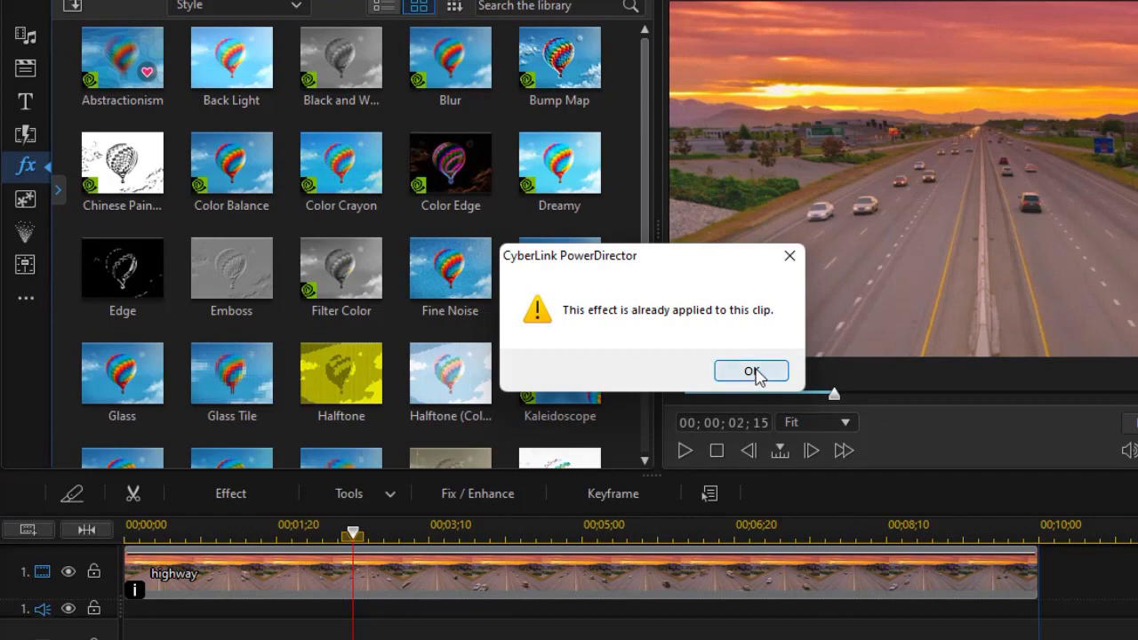
left_click(751, 372)
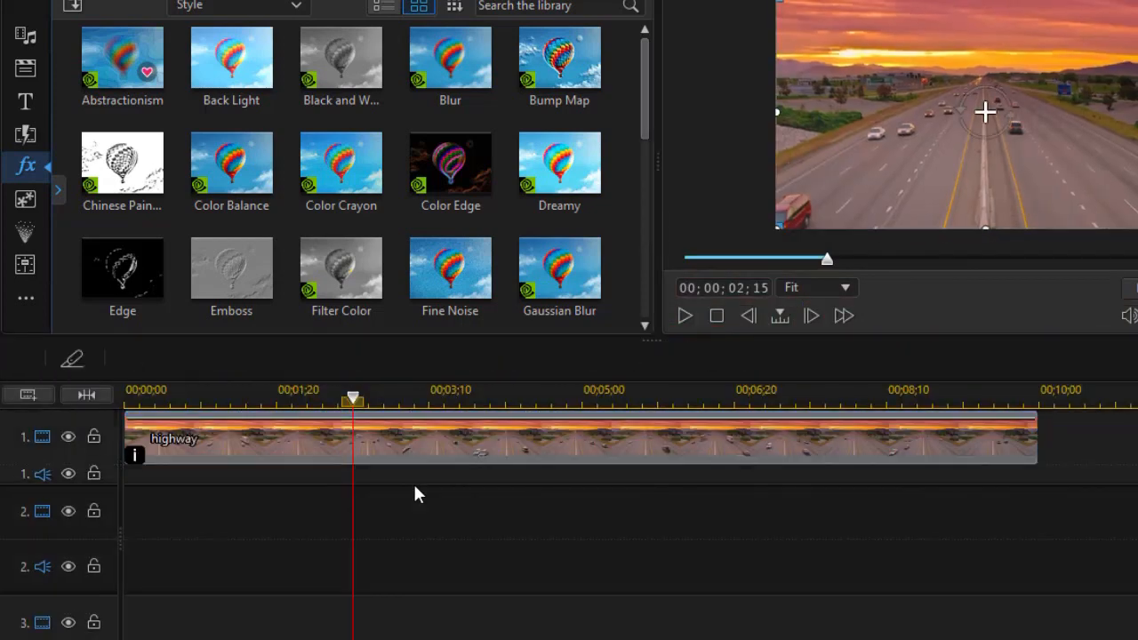
- Add 0 video/audio tracks and 3 effect tracks below the highway clip via Track Manager
right_click(420, 495)
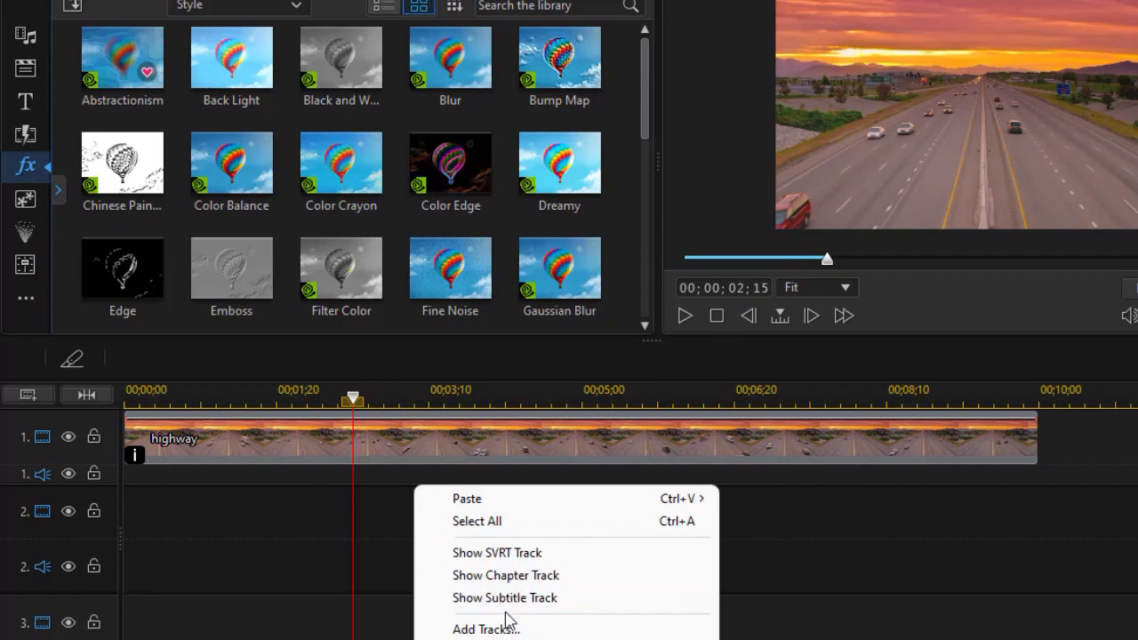
left_click(485, 630)
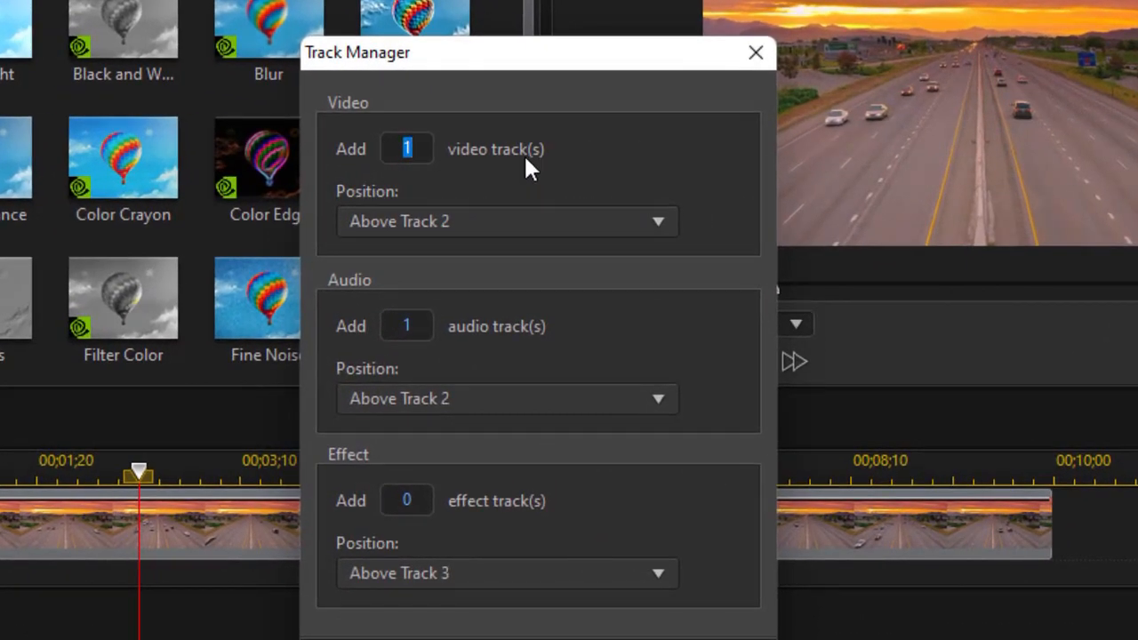
mouse_move(542, 320)
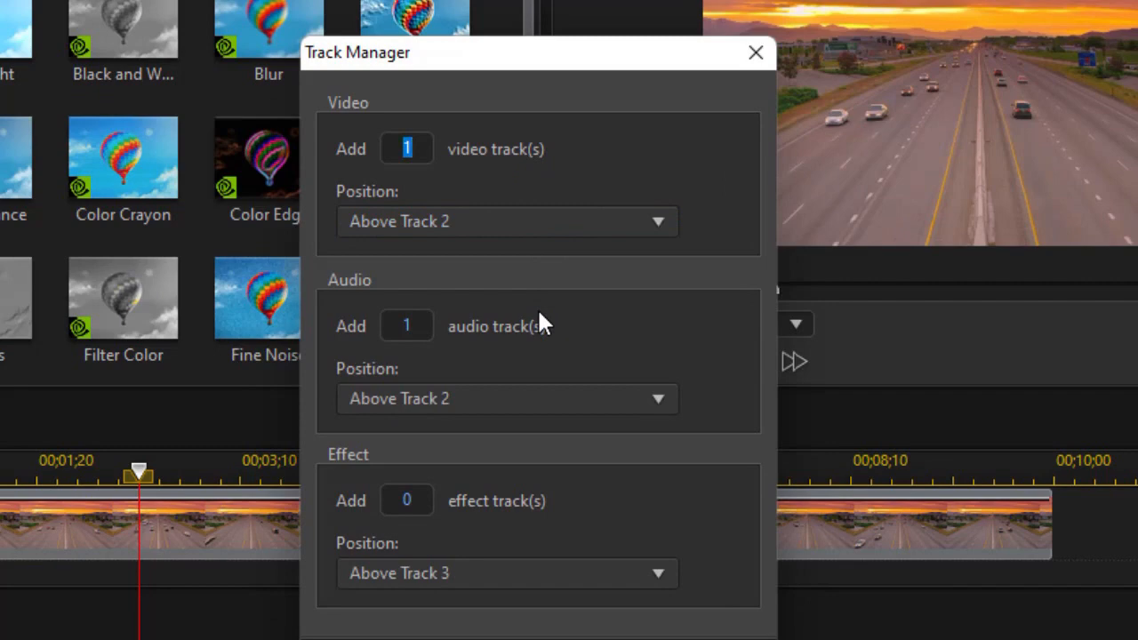
left_click(406, 149)
type("0")
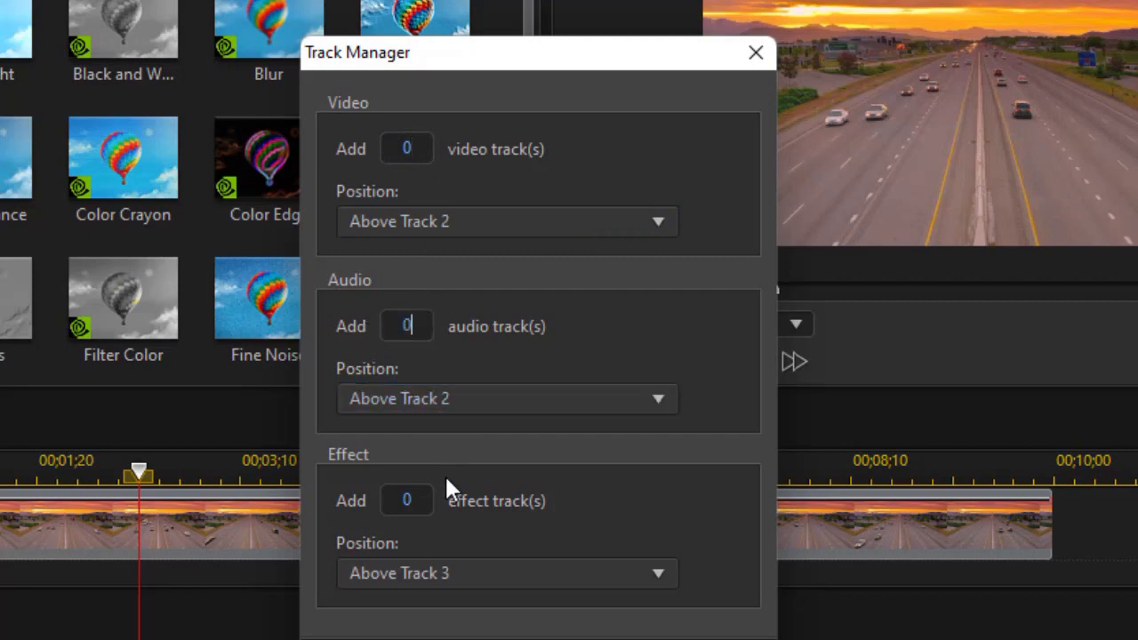
left_click(405, 500)
type("3")
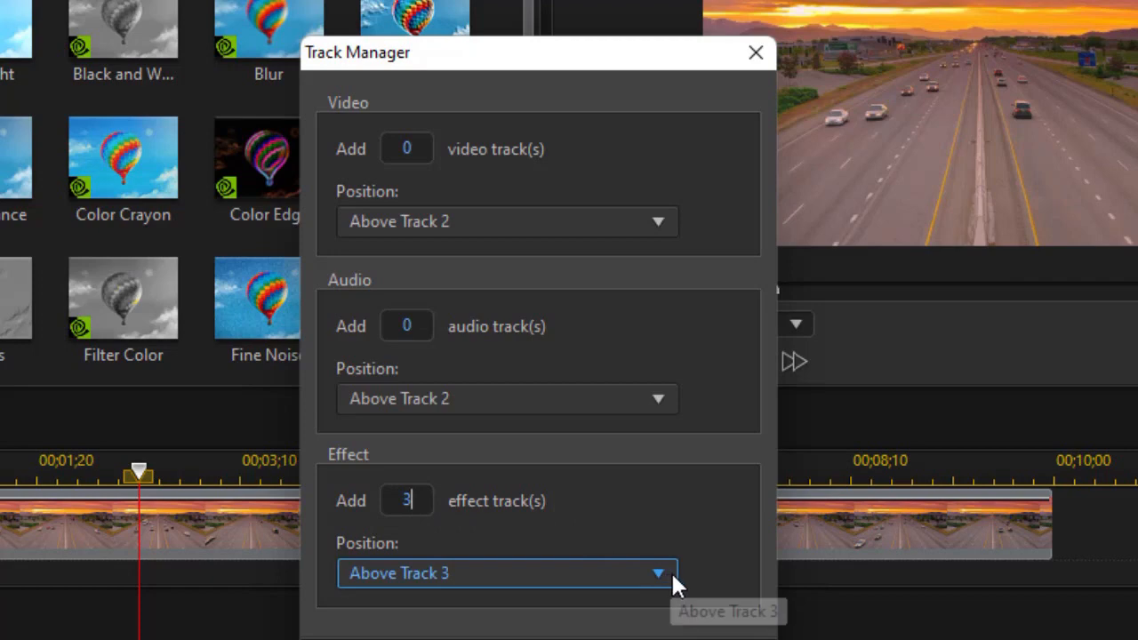
left_click(658, 573)
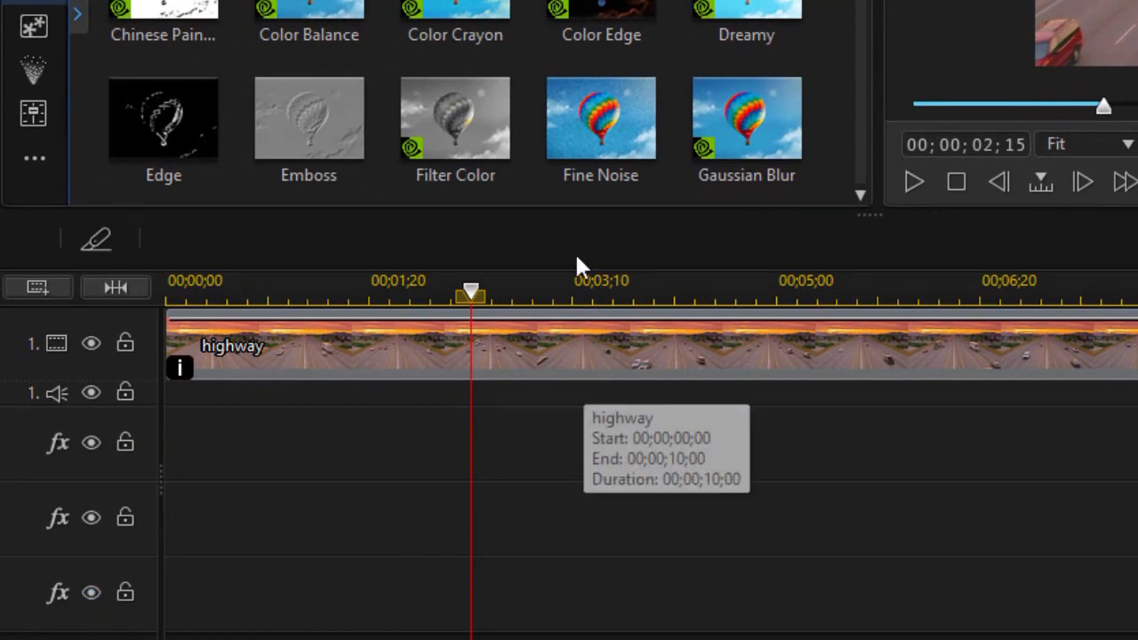
mouse_move(622, 9)
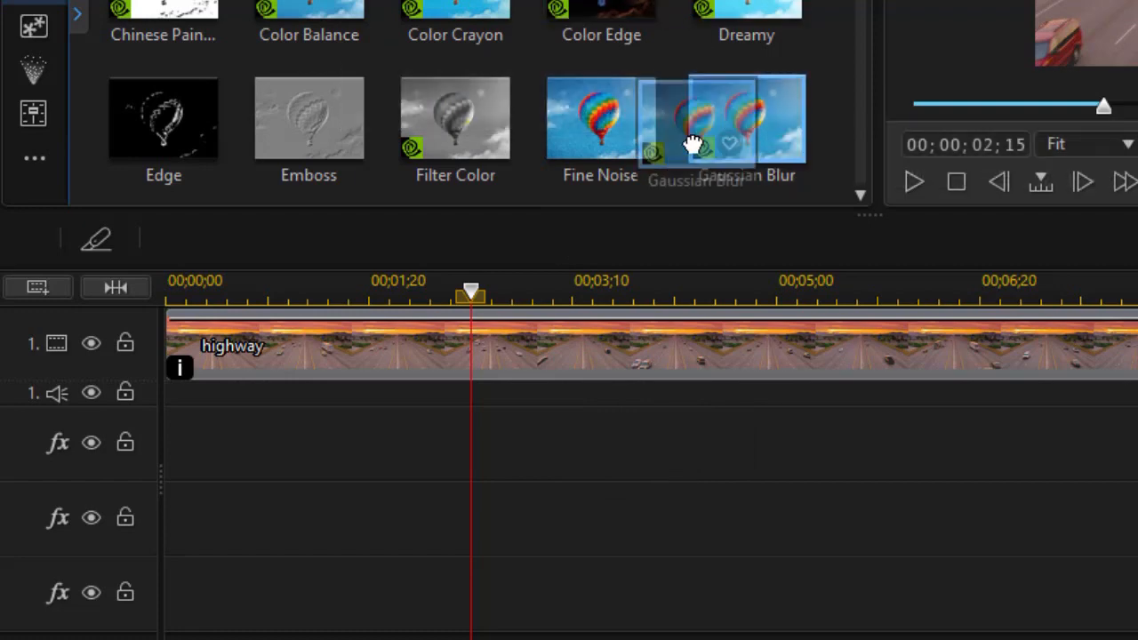
- Place a Gaussian Blur on the first effect track spanning the whole highway clip and select it
left_click_drag(722, 116, 347, 445)
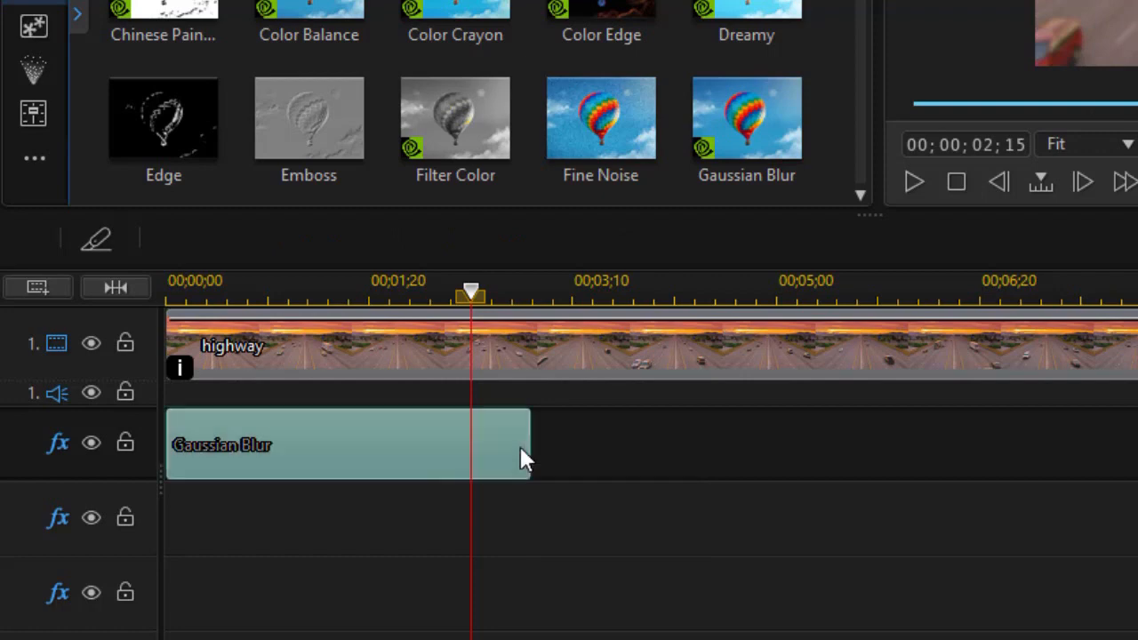
left_click(347, 445)
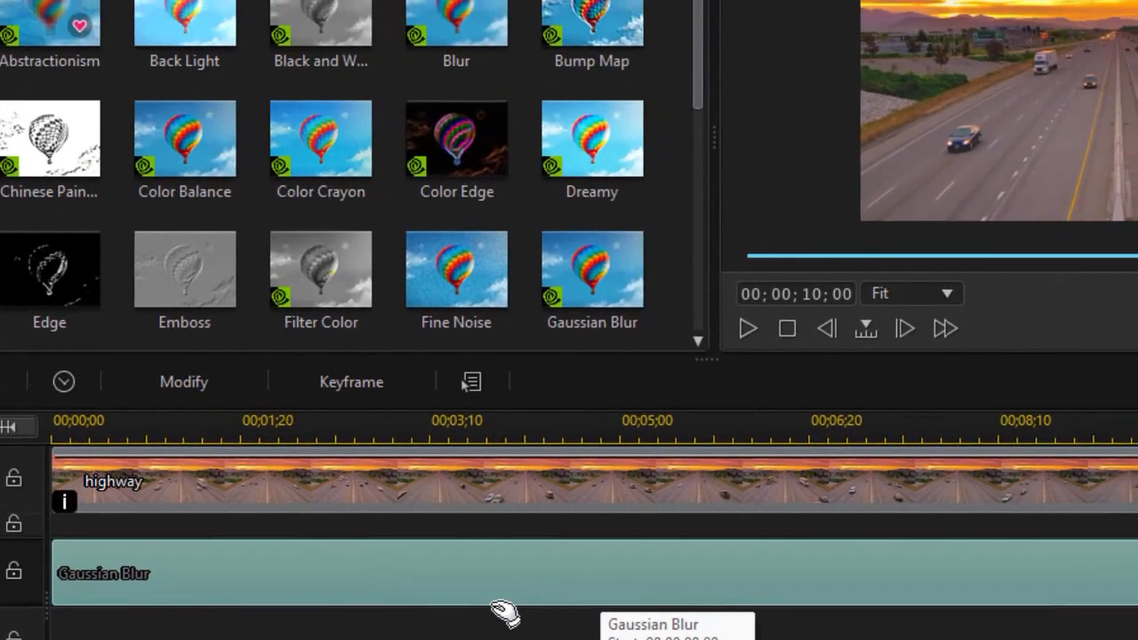
left_click(183, 381)
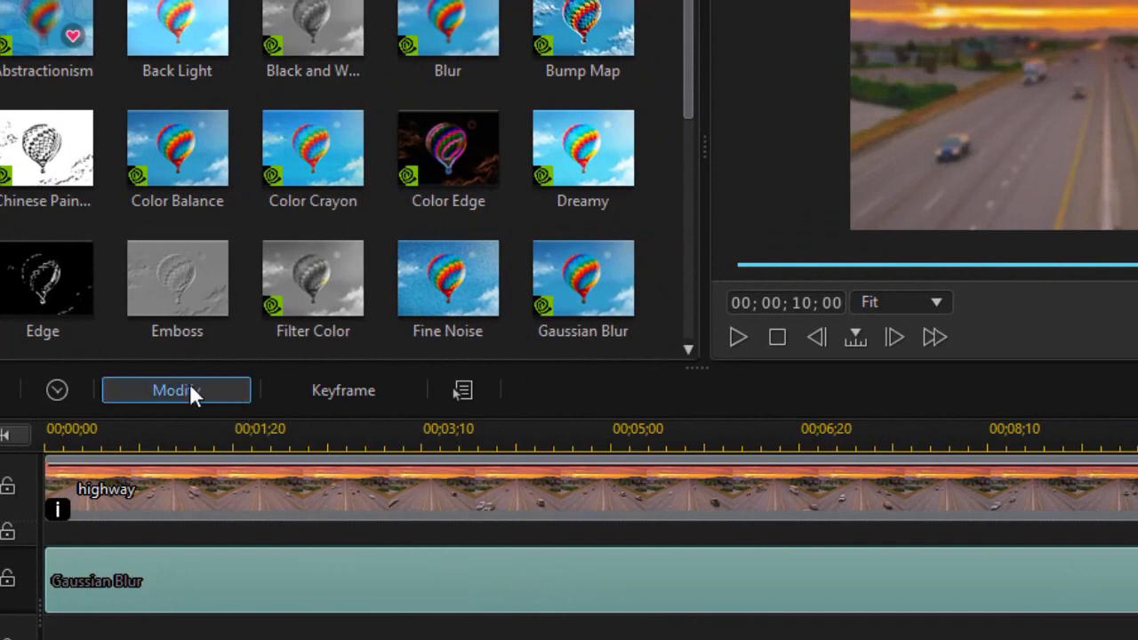
- Confine the effect-track blur's box mask below the horizon and feather its edge to 105
left_click(175, 391)
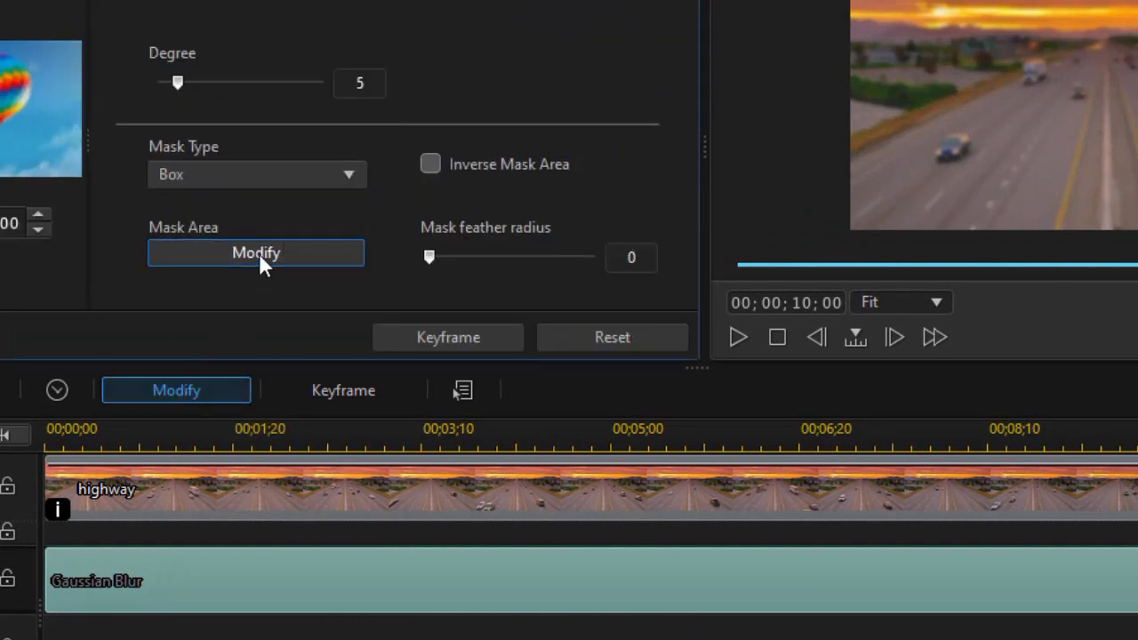
left_click(257, 253)
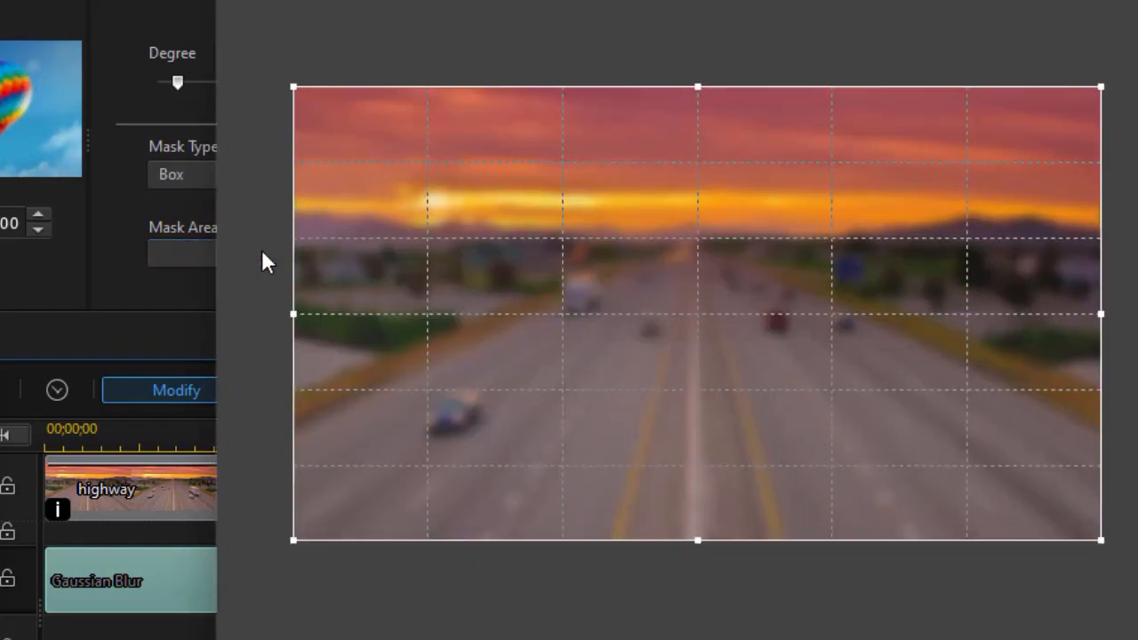
mouse_move(693, 92)
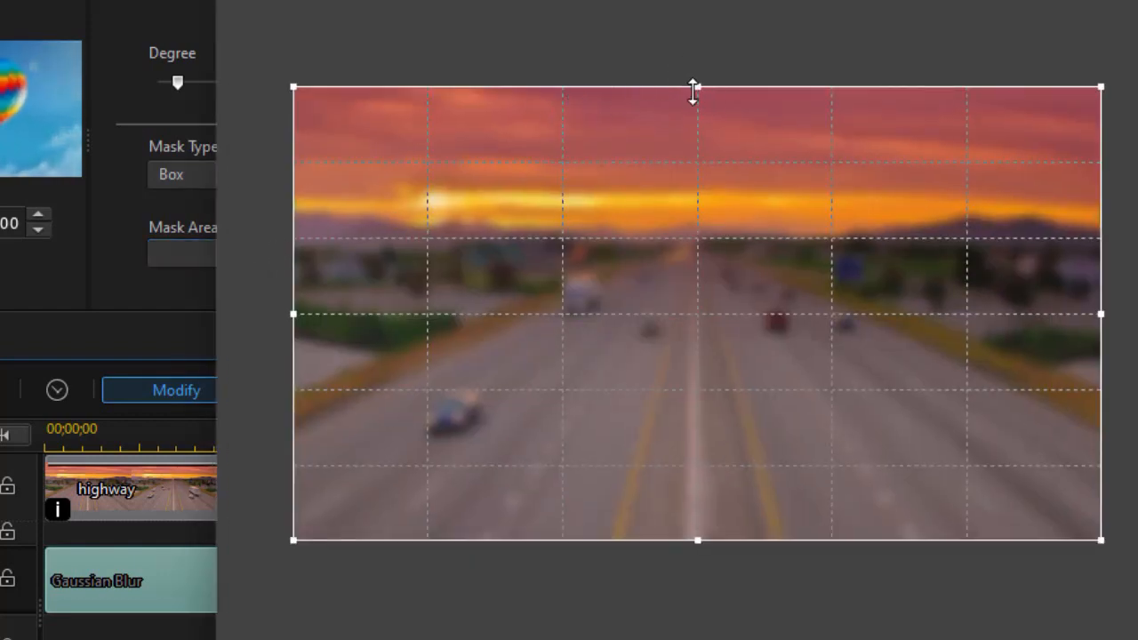
left_click_drag(694, 89, 697, 232)
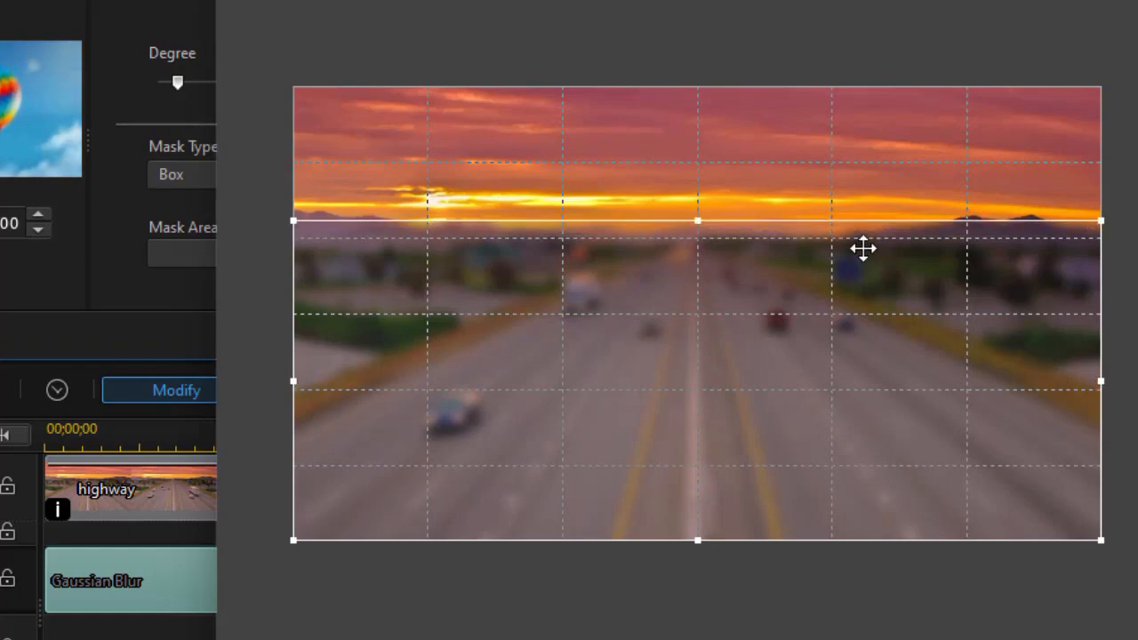
mouse_move(789, 329)
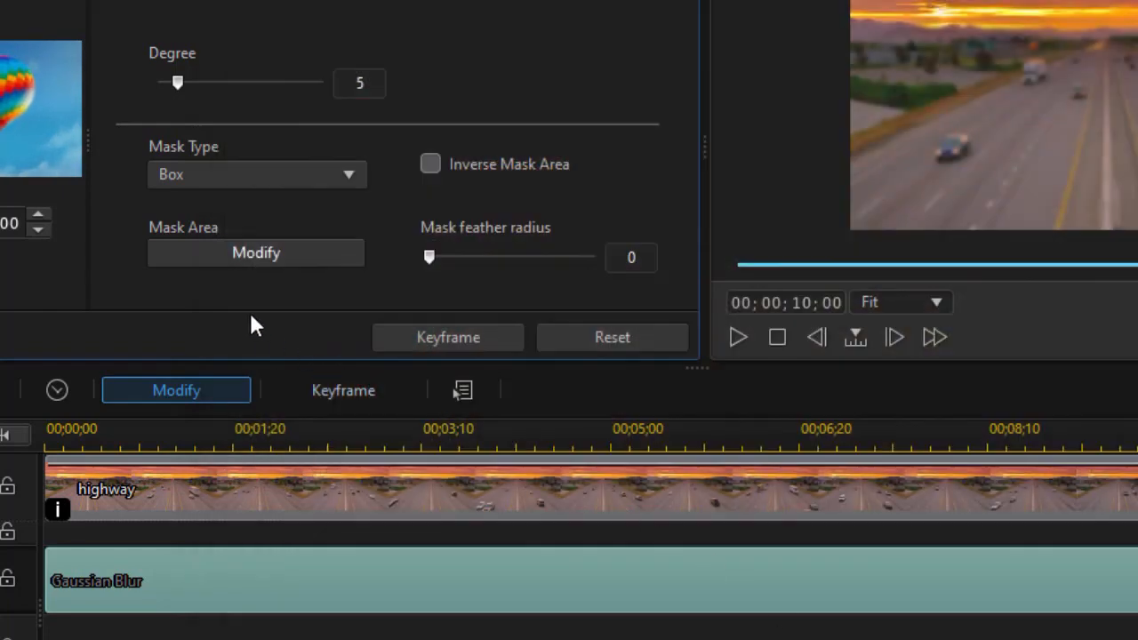
left_click_drag(430, 256, 491, 256)
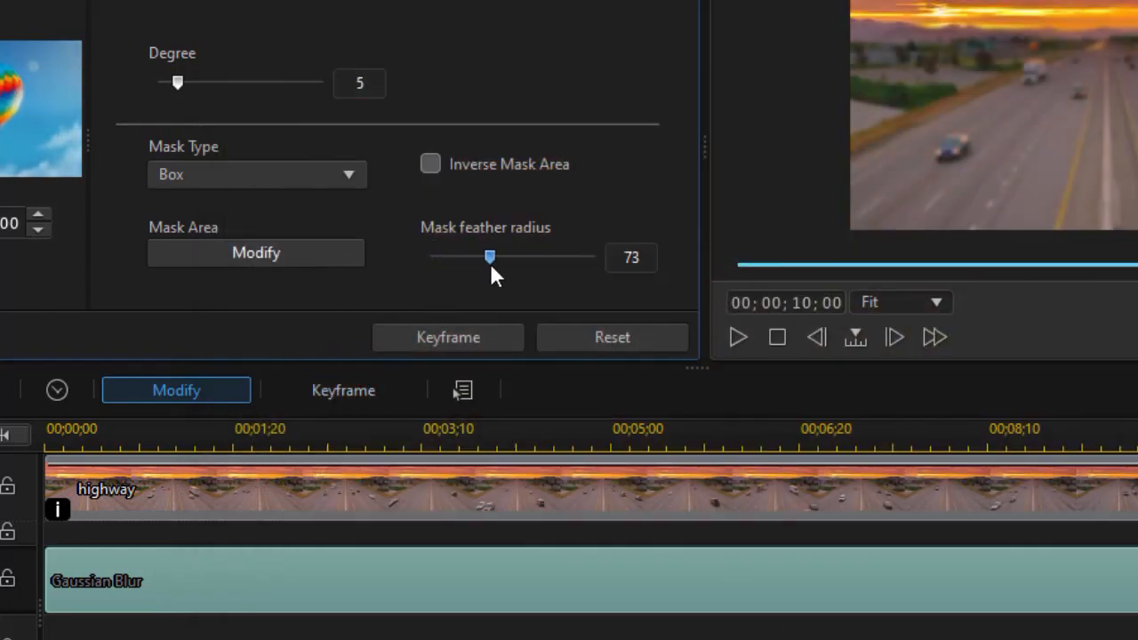
left_click_drag(491, 257, 516, 256)
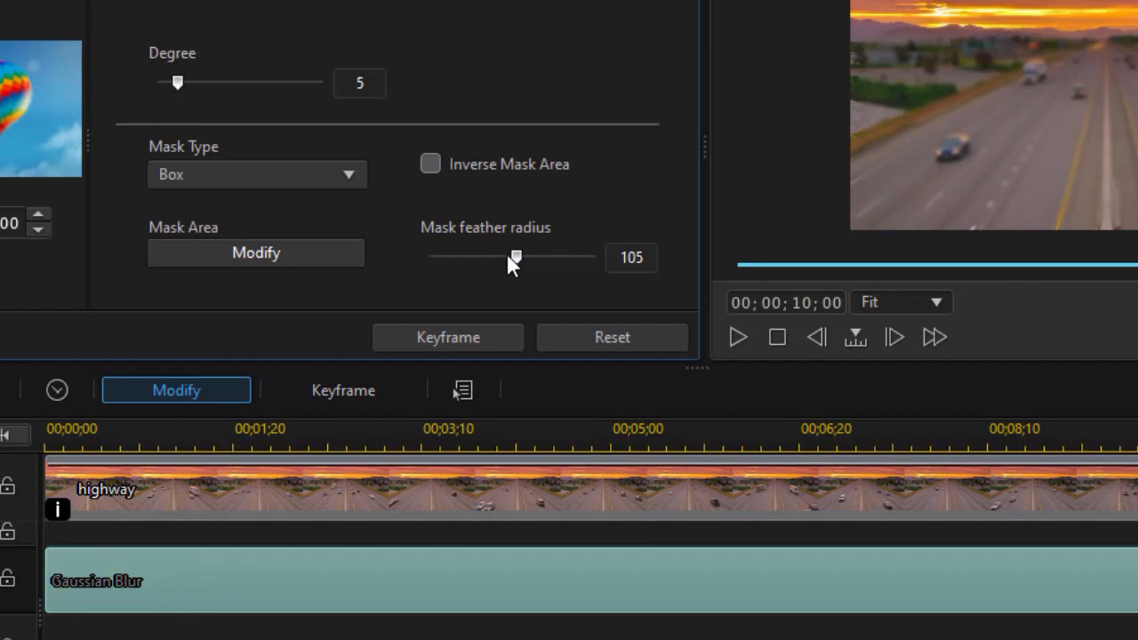
mouse_move(512, 258)
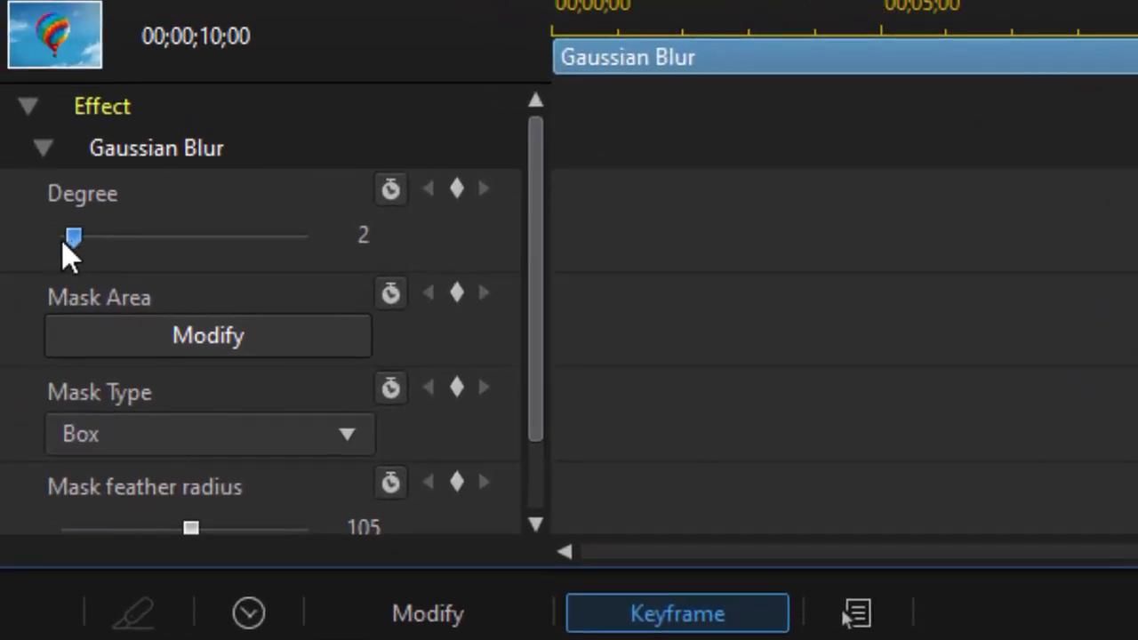
- Start the blur Degree at 0 and keyframe it up to 16 around the two-second mark
left_click_drag(75, 235, 60, 234)
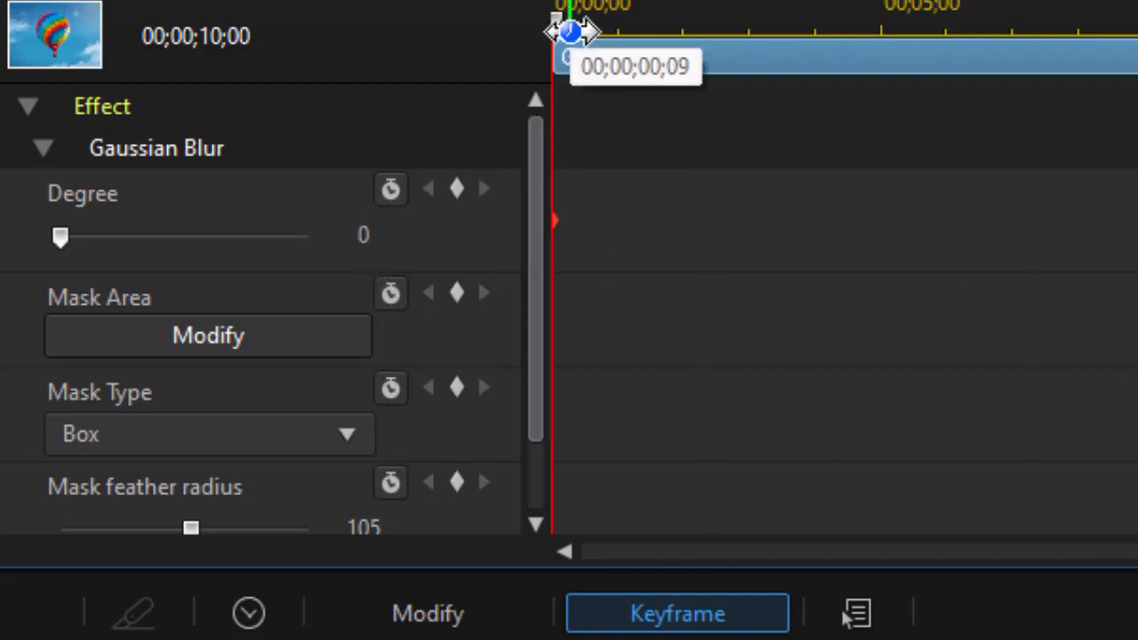
left_click_drag(569, 32, 576, 32)
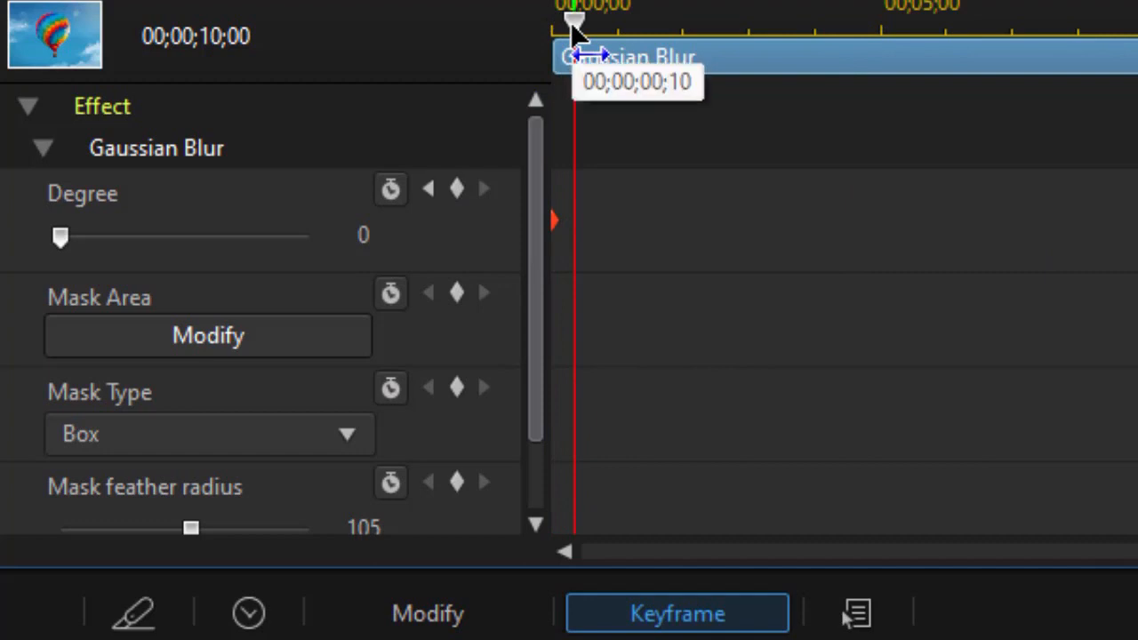
left_click_drag(61, 235, 134, 235)
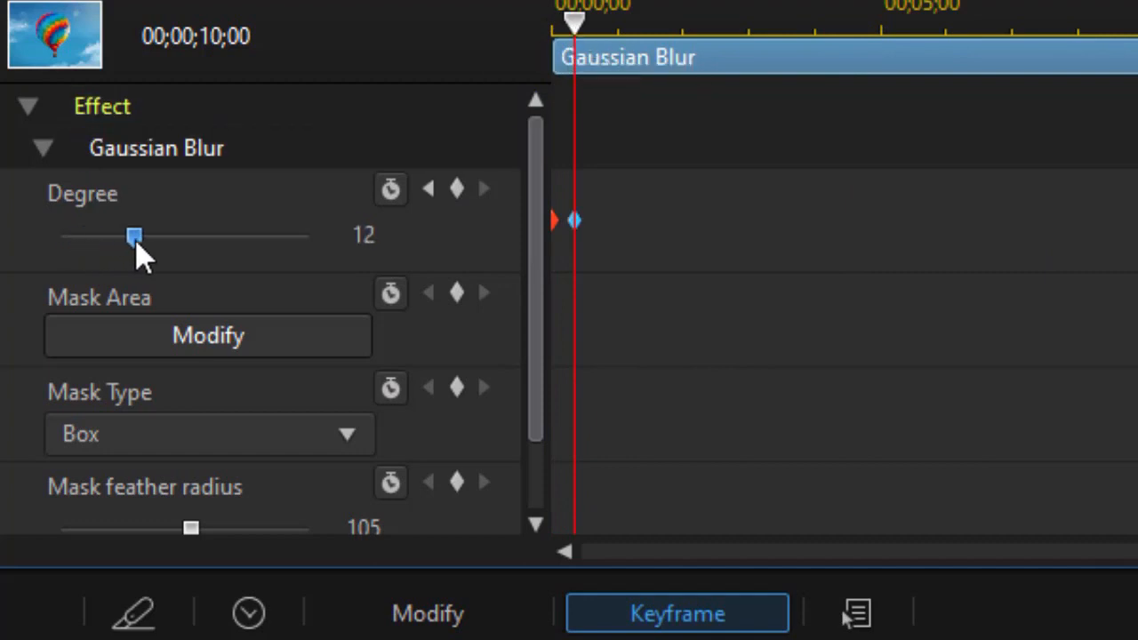
left_click_drag(133, 237, 158, 236)
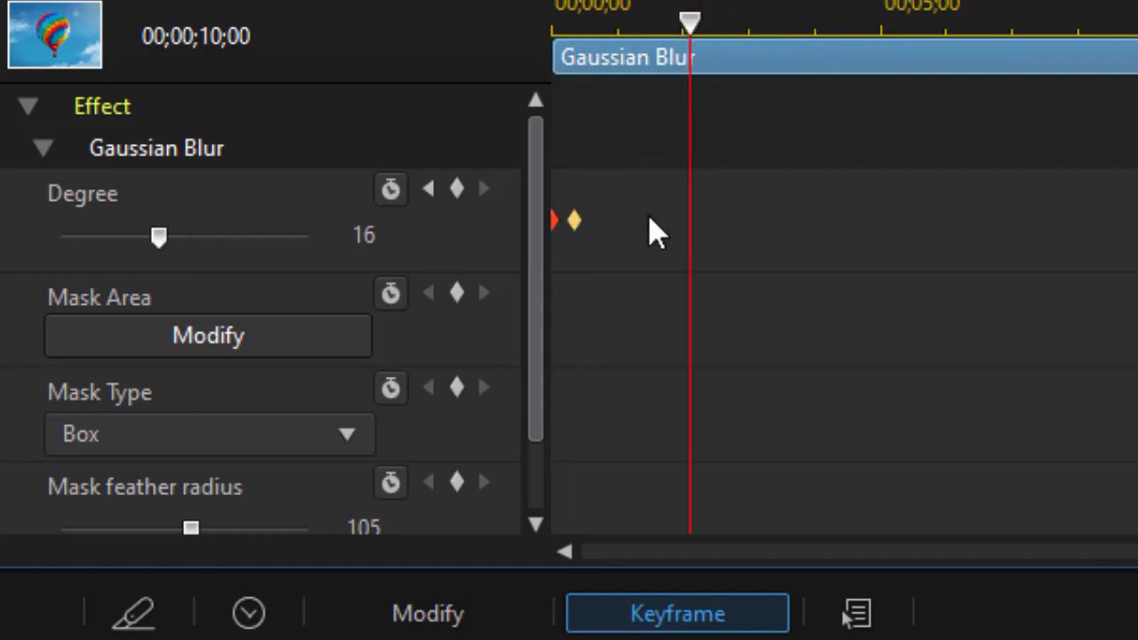
right_click(572, 220)
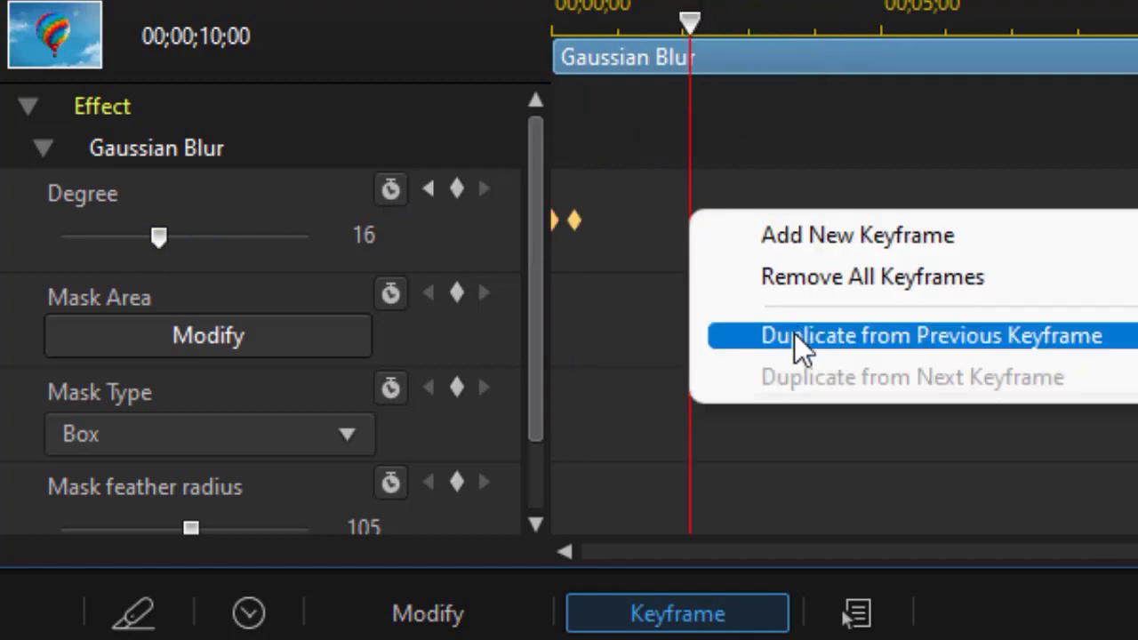
left_click(930, 335)
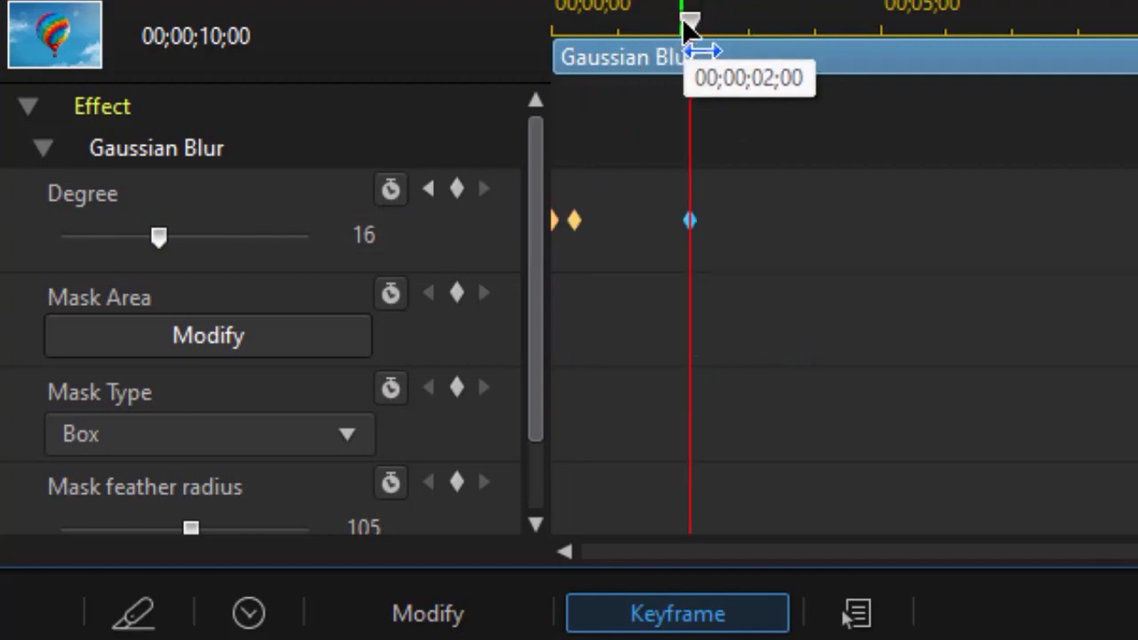
- Taper the blur Degree to 7 and then 0 by about 5;27, returning to the effects library
left_click_drag(692, 22, 761, 21)
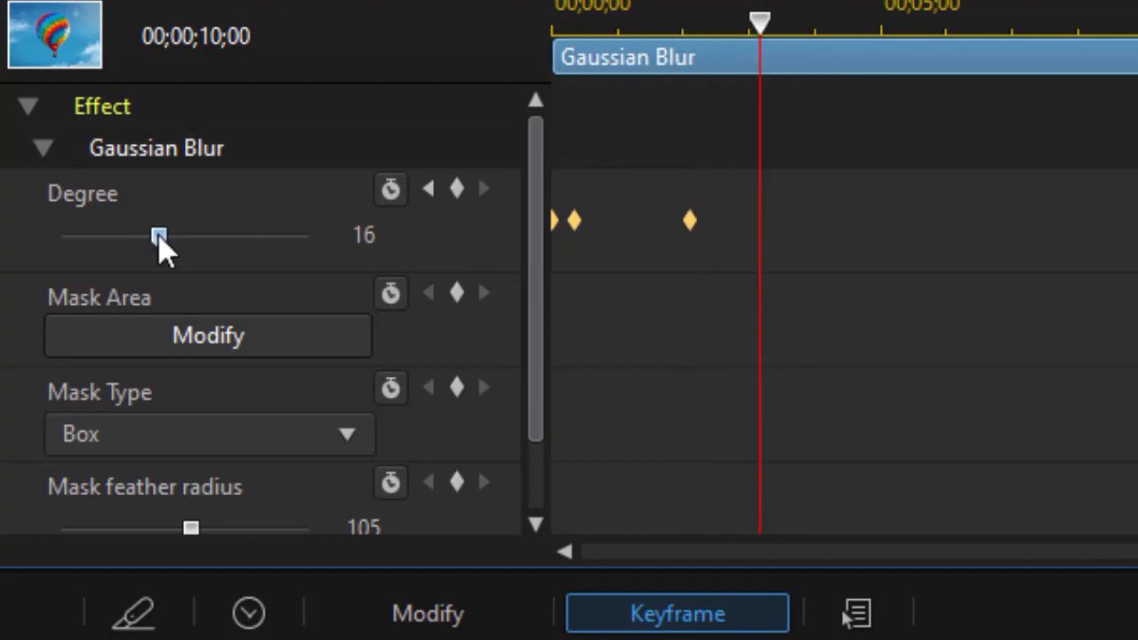
left_click_drag(159, 235, 103, 234)
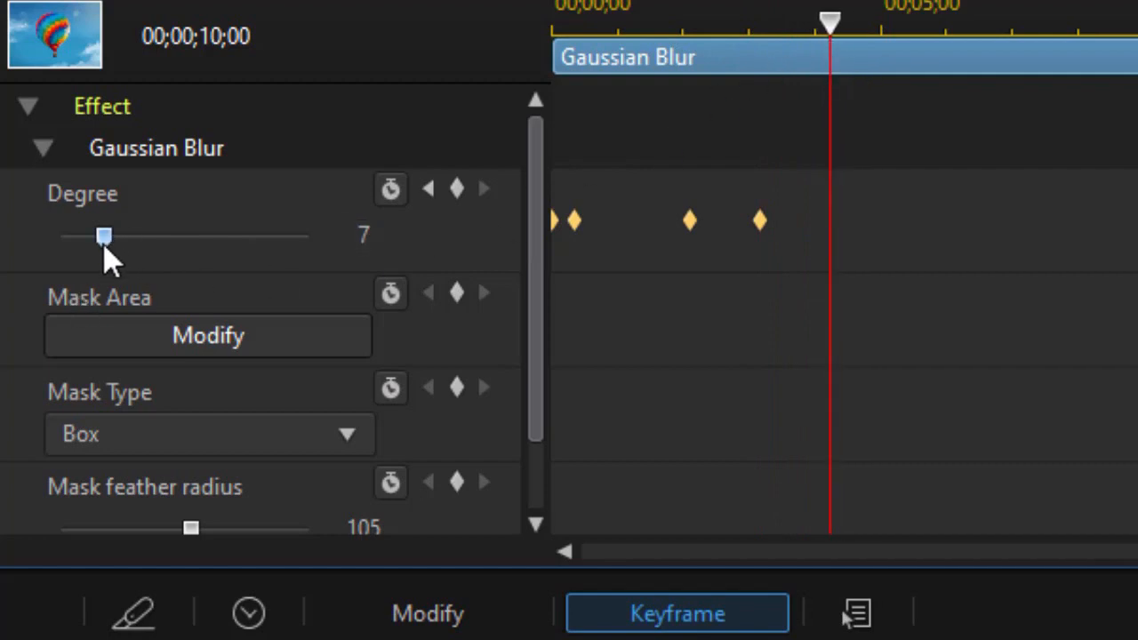
left_click_drag(105, 235, 60, 234)
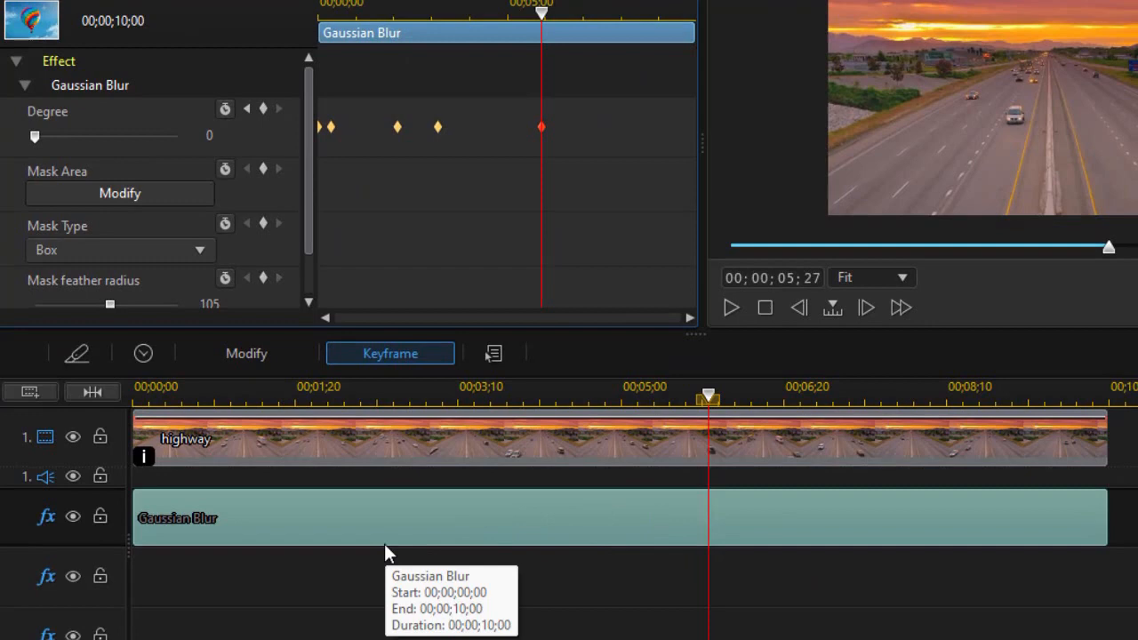
mouse_move(459, 281)
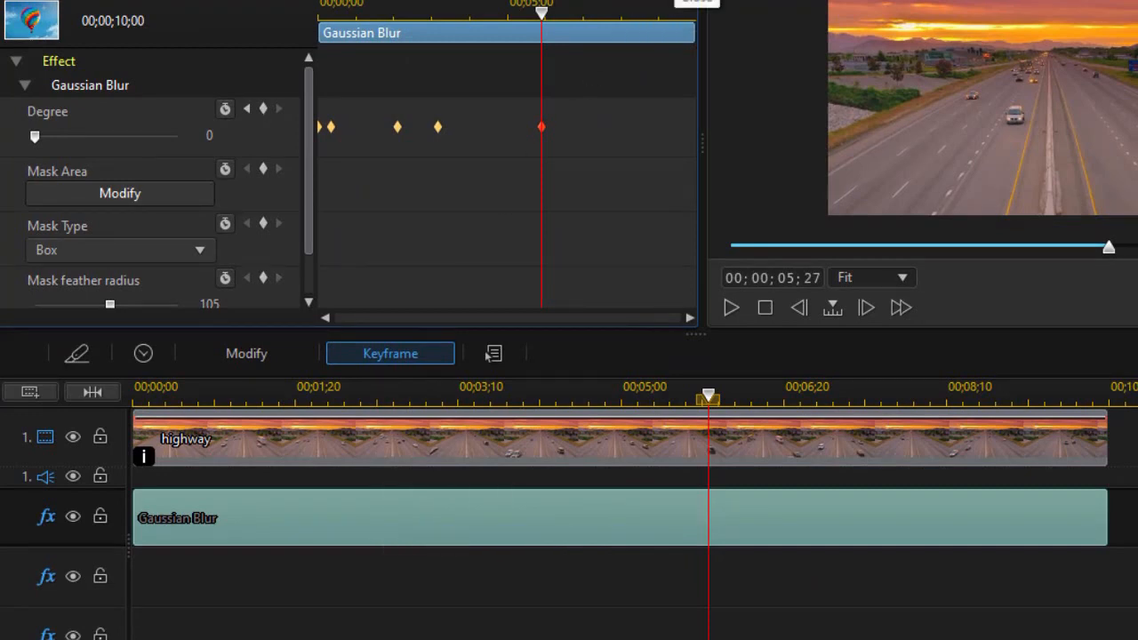
left_click(27, 147)
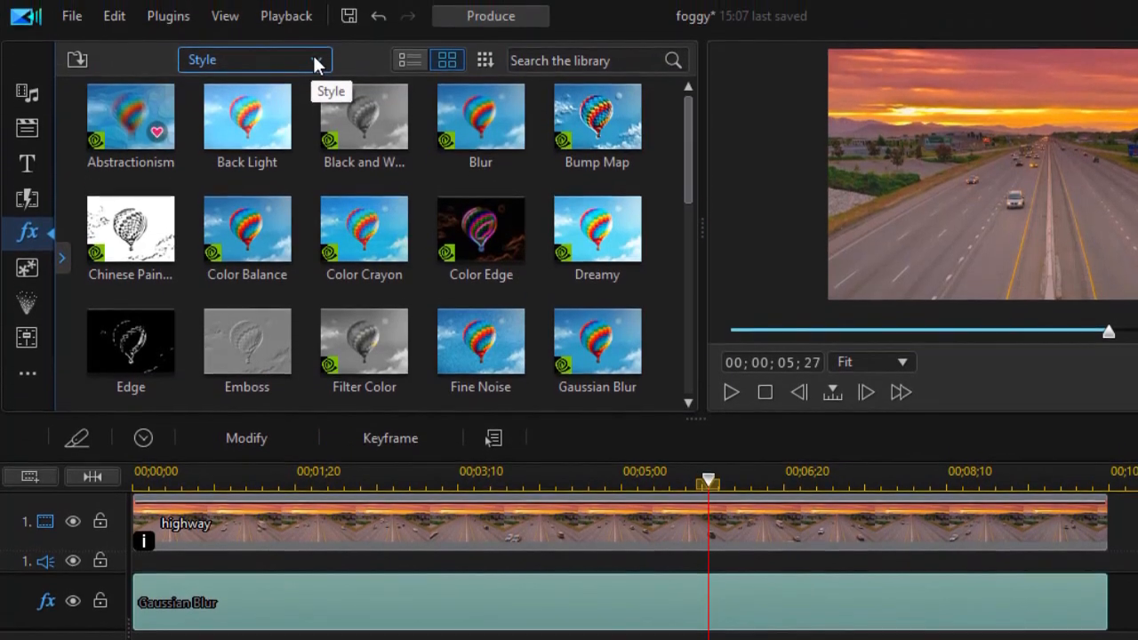
- Switch the effects library to the Particle category and stop the preview at the start
left_click(253, 61)
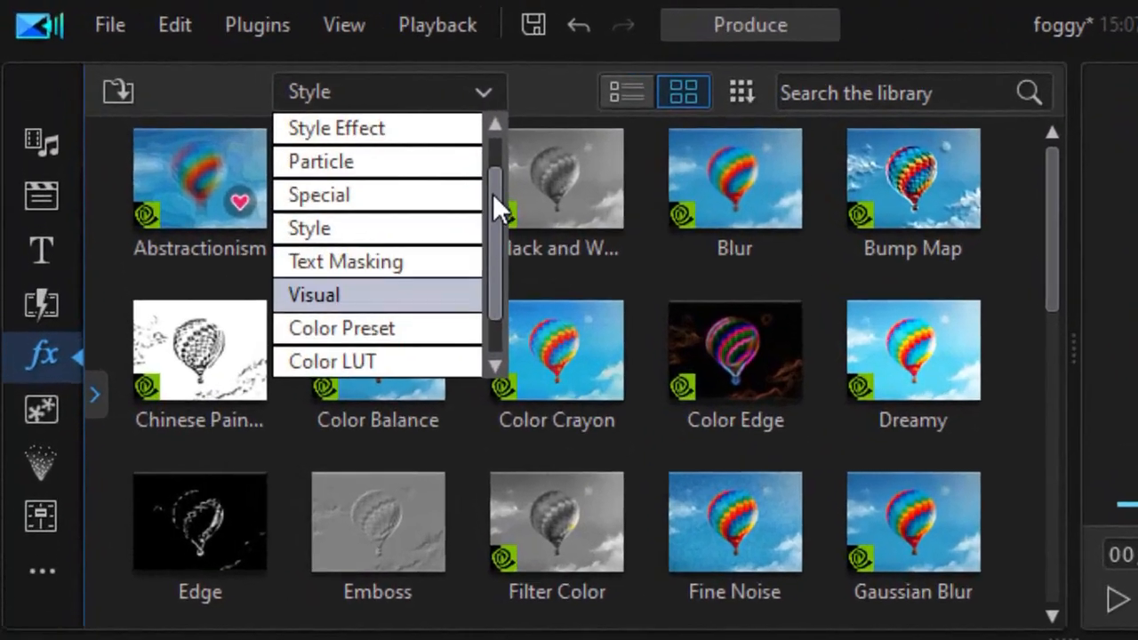
left_click(320, 160)
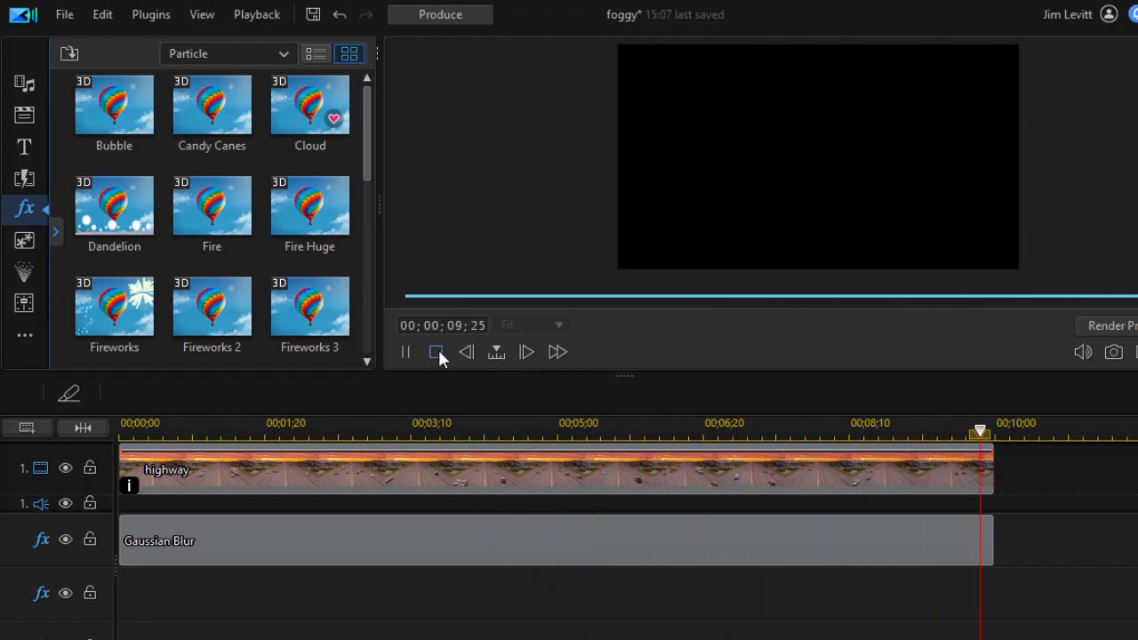
left_click(436, 353)
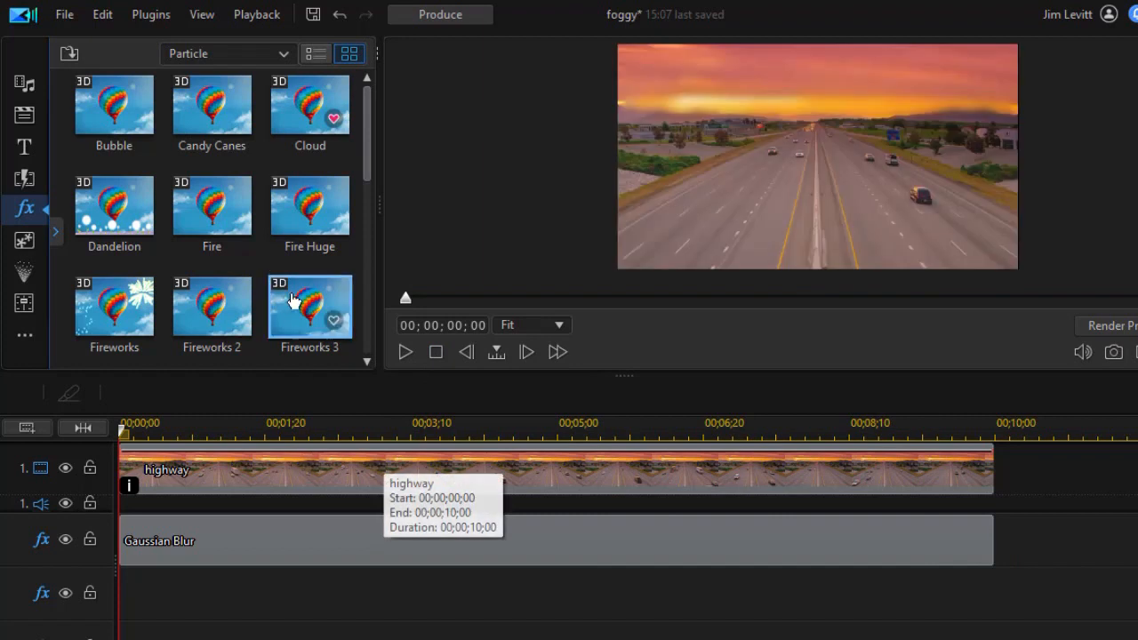
mouse_move(341, 261)
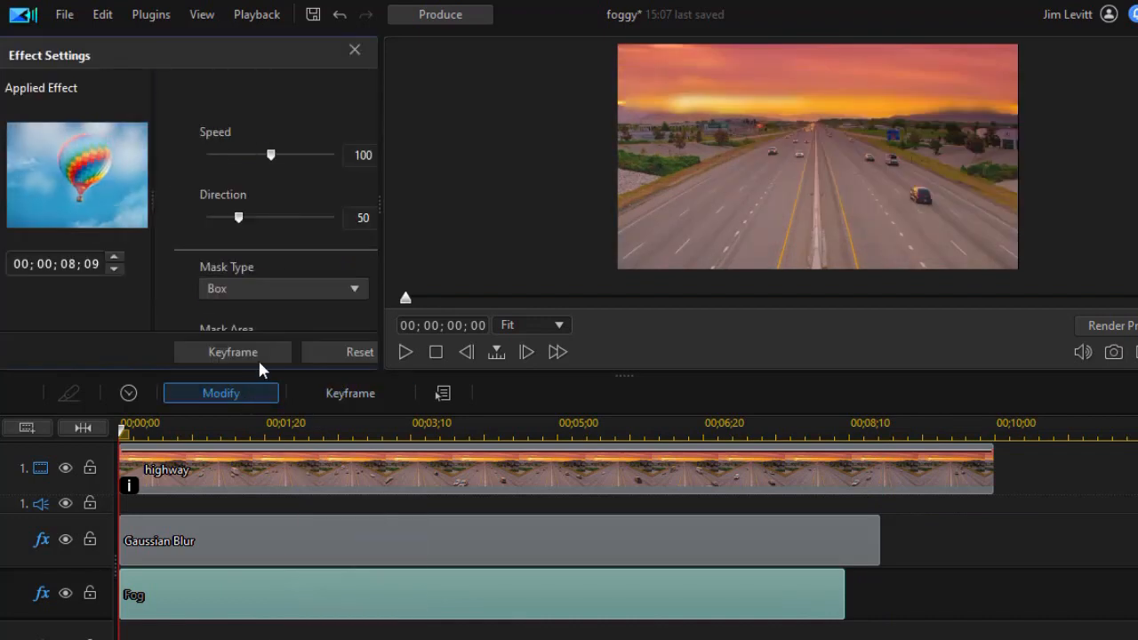
mouse_move(240, 221)
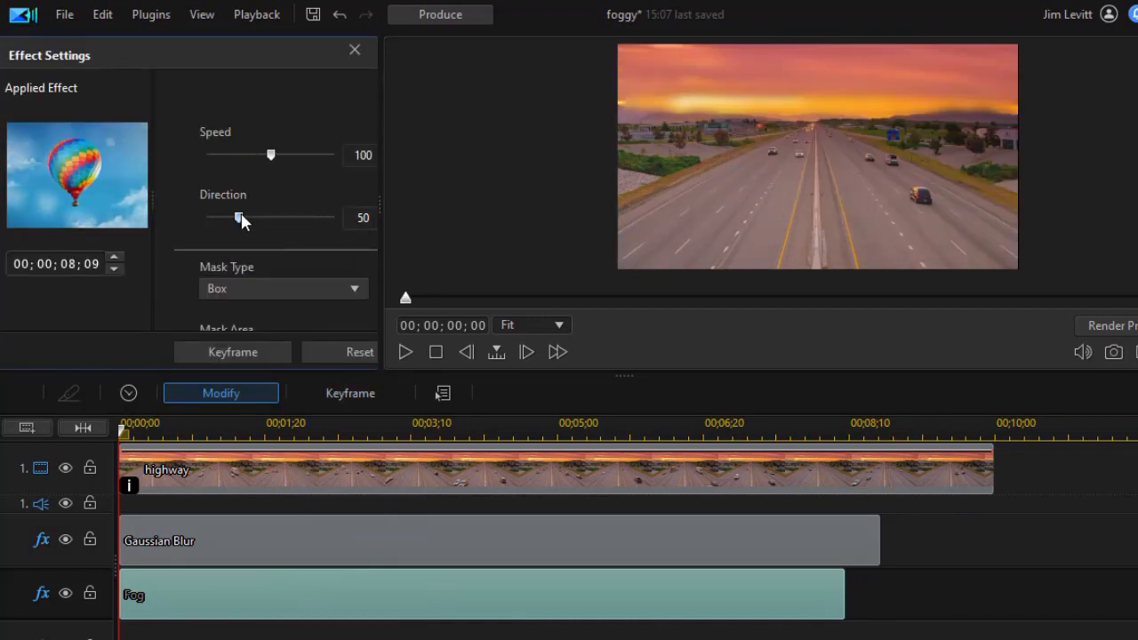
mouse_move(238, 217)
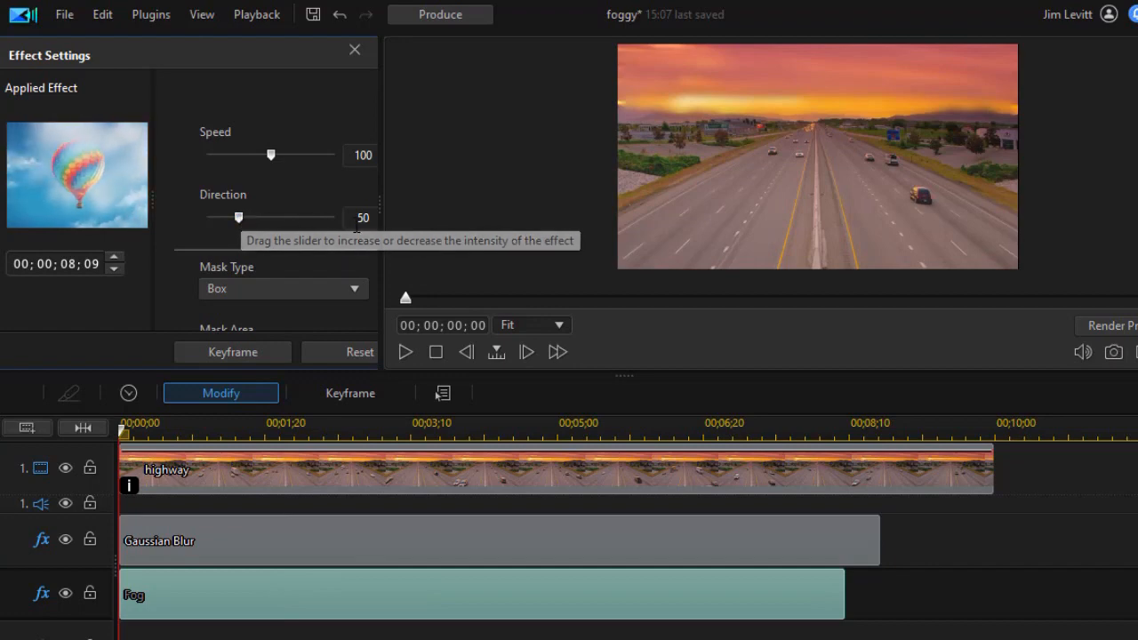
mouse_move(256, 224)
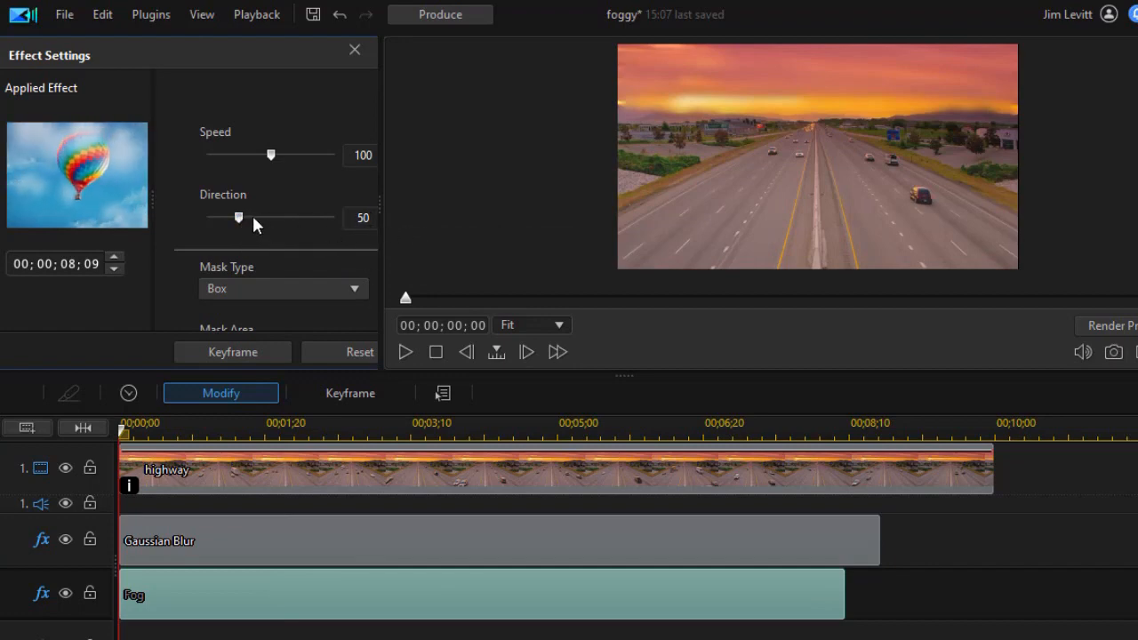
- Set the second Fog effect's direction to 171 and slow its speed to 84
left_click_drag(239, 217, 295, 217)
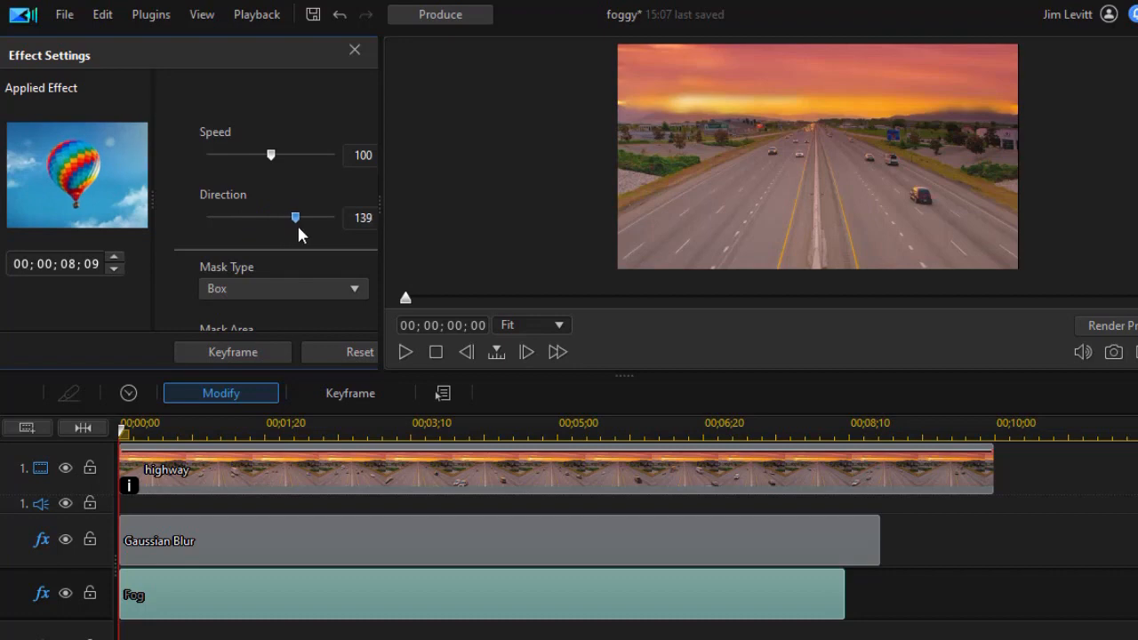
left_click_drag(295, 217, 316, 217)
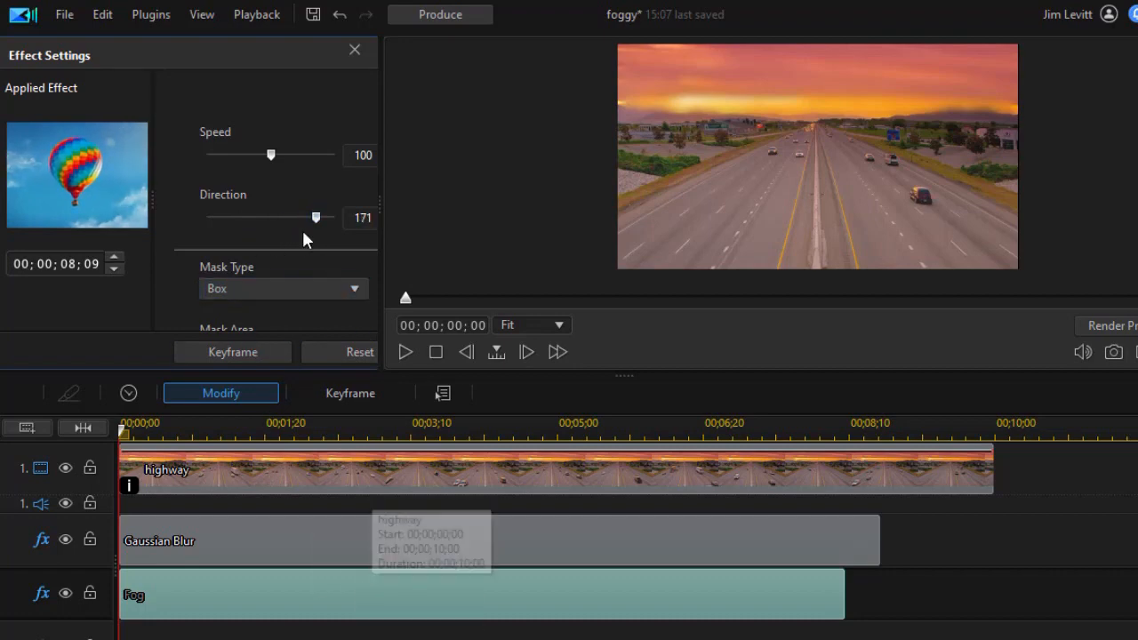
left_click_drag(270, 155, 258, 155)
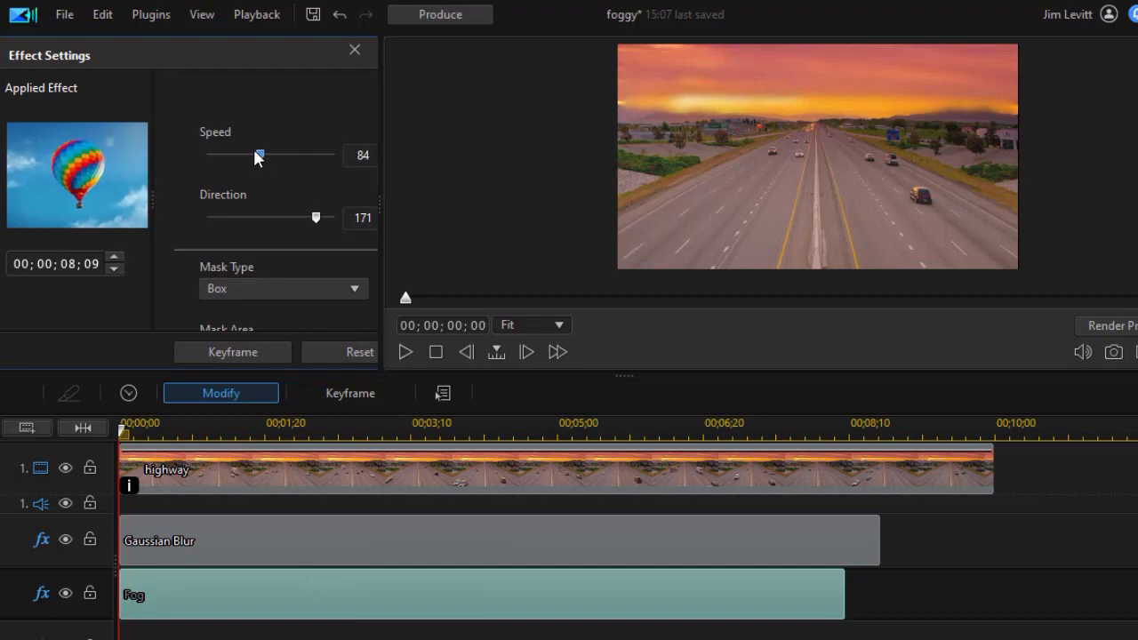
left_click_drag(260, 155, 229, 155)
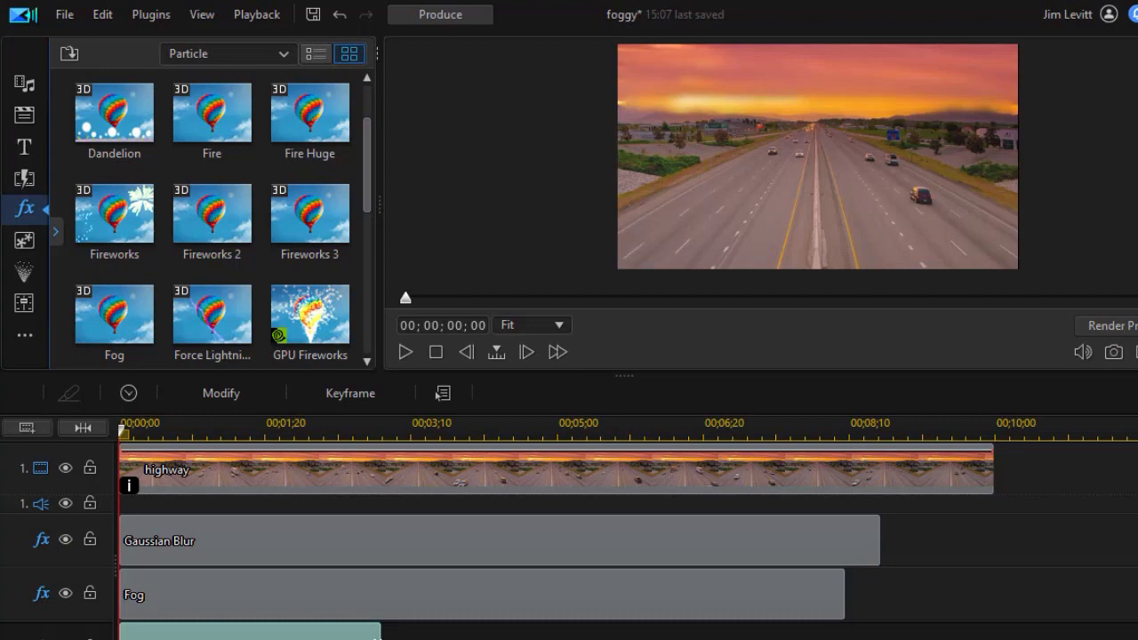
- Set the third Fog layer to speed 166 and direction 2, then close its settings
left_click(727, 433)
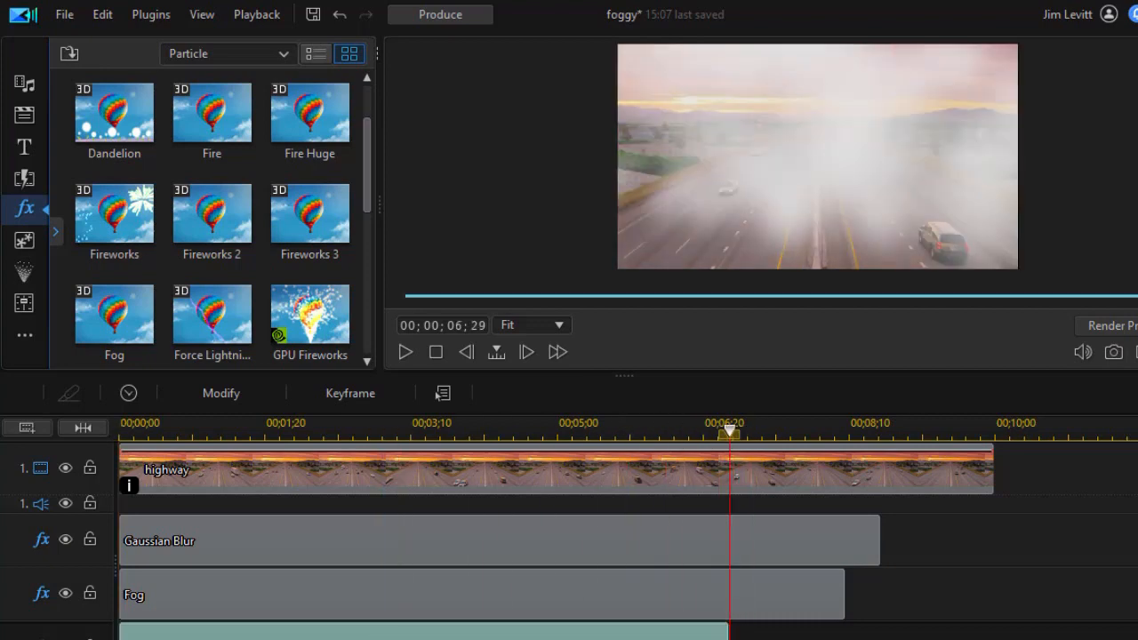
left_click(221, 393)
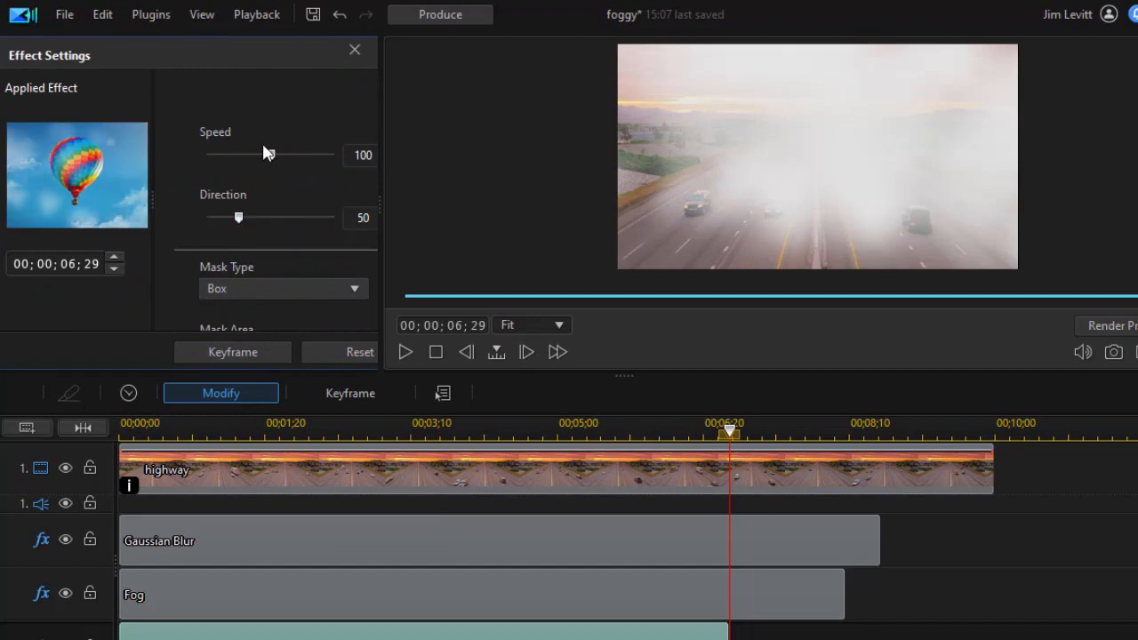
left_click_drag(238, 155, 313, 154)
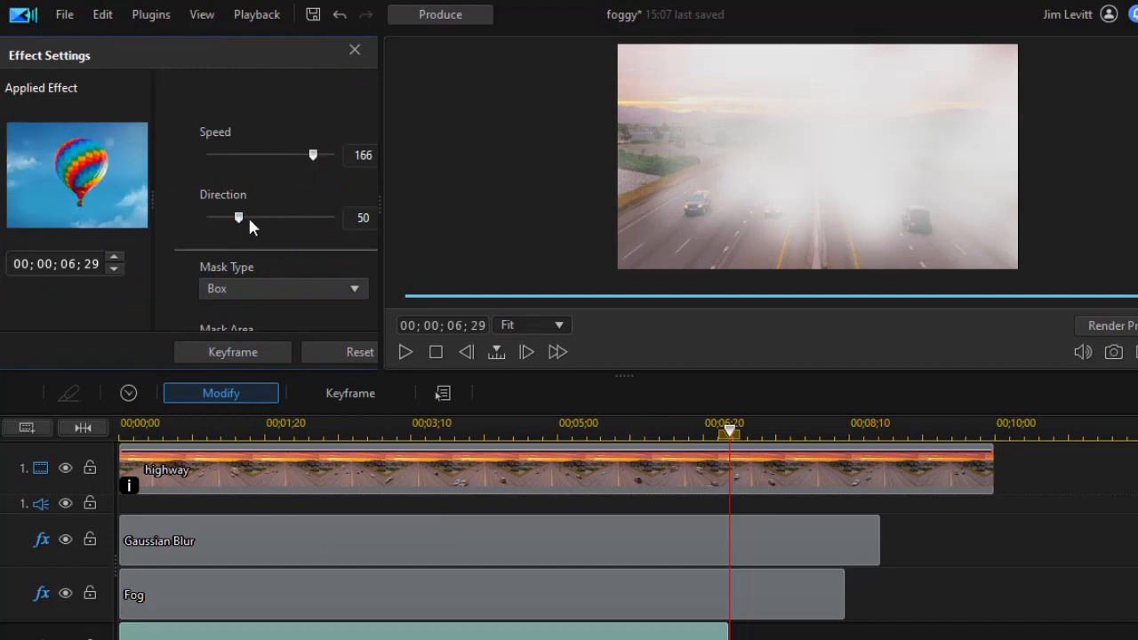
left_click_drag(238, 217, 208, 217)
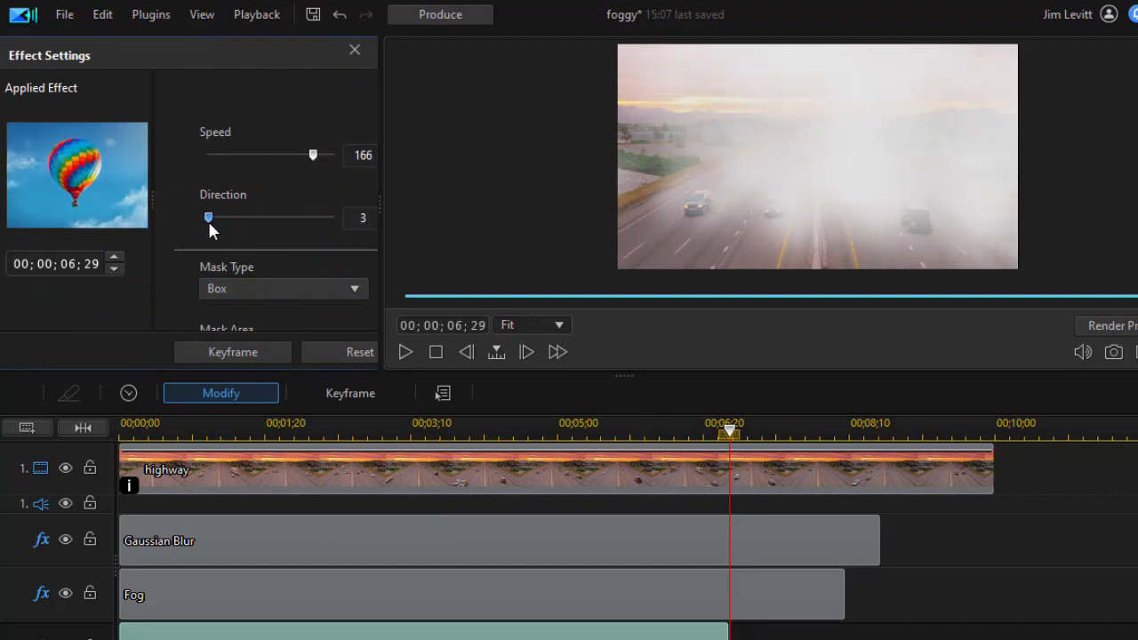
left_click_drag(208, 217, 208, 217)
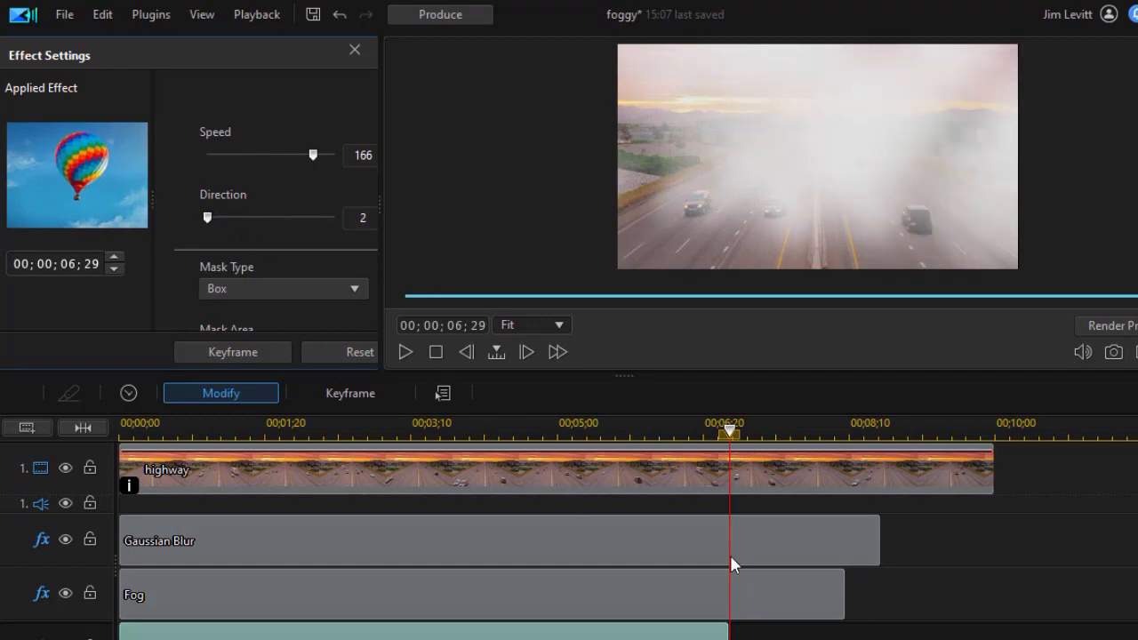
mouse_move(731, 483)
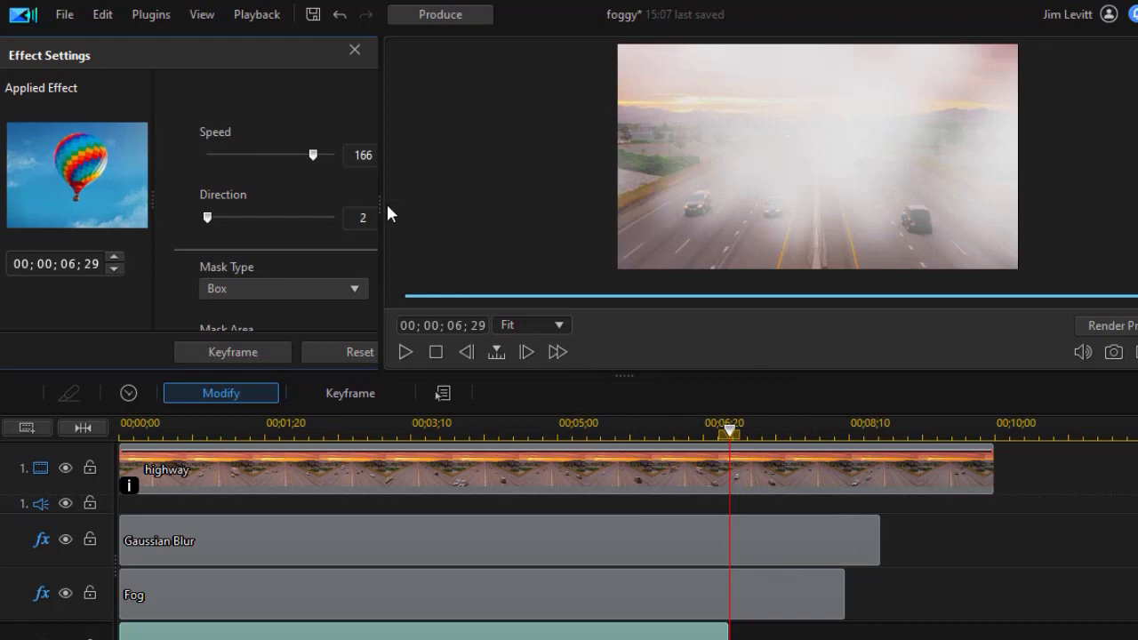
left_click(25, 210)
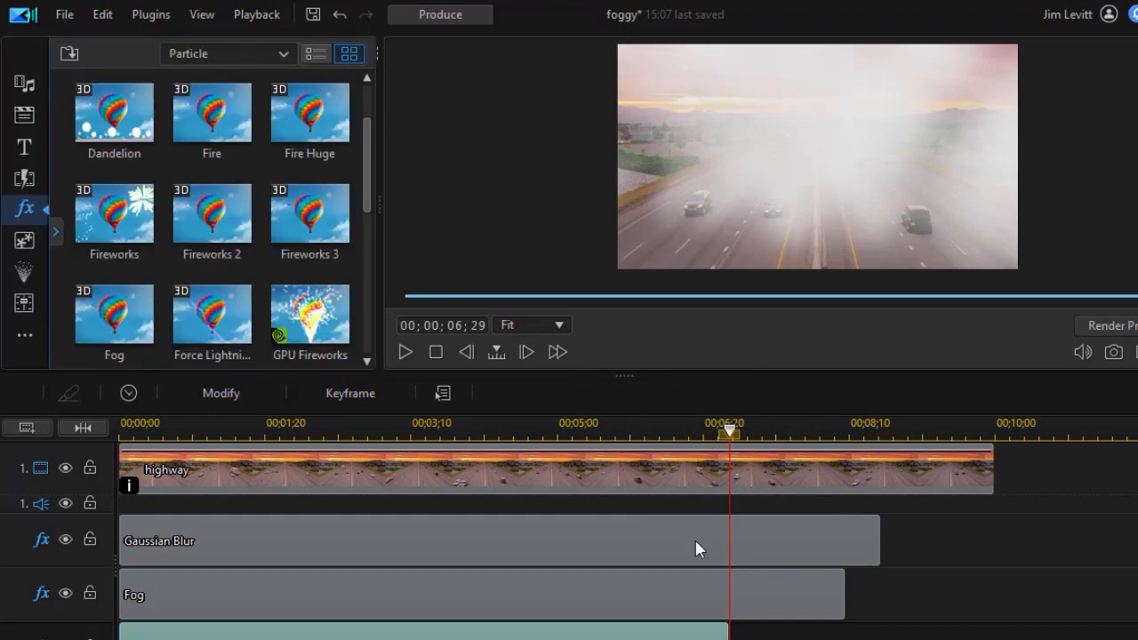